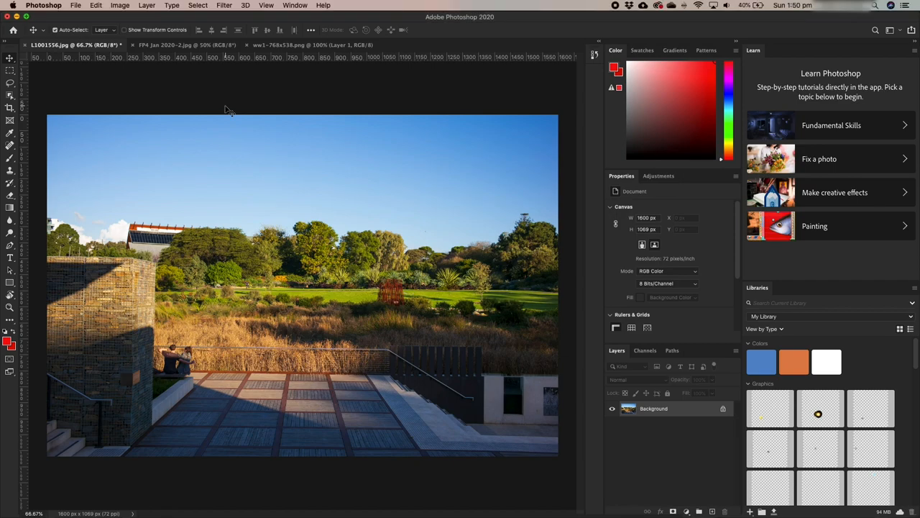
mouse_move(178, 106)
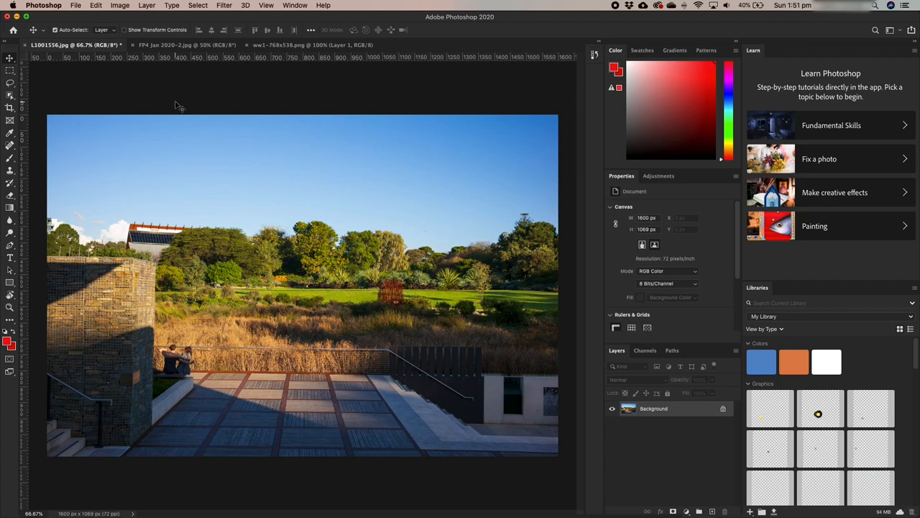
Step: Browse the Image menu's Adjustments and Mode submenus for the garden photo
left_click(120, 5)
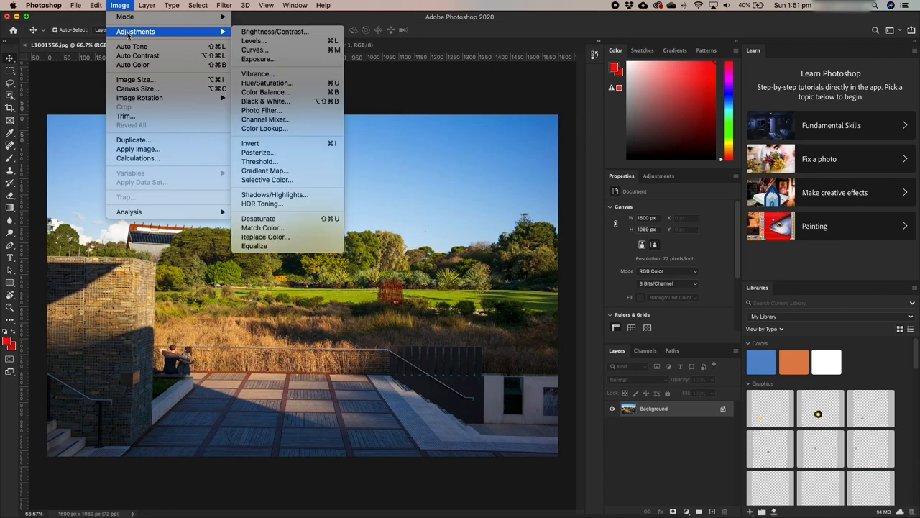
mouse_move(266, 101)
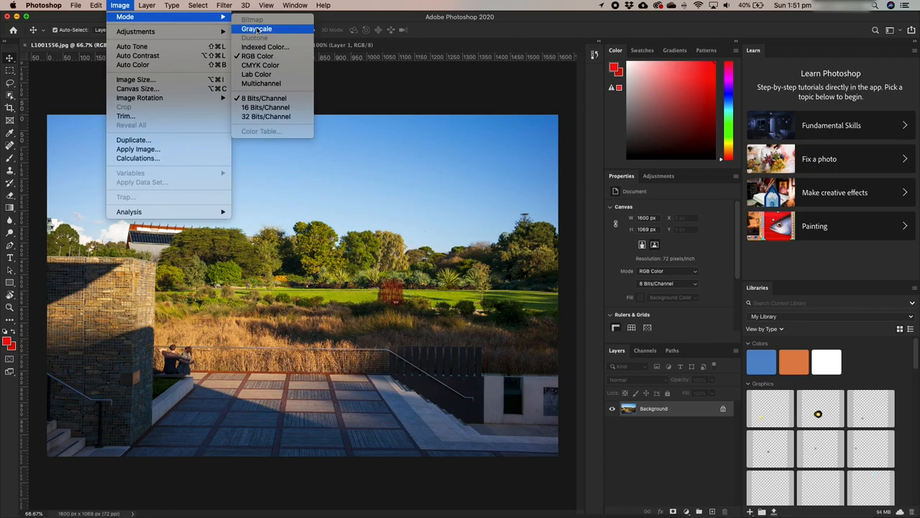
Step: Convert the garden photo to Grayscale mode, confirming Discard of colour information
left_click(257, 29)
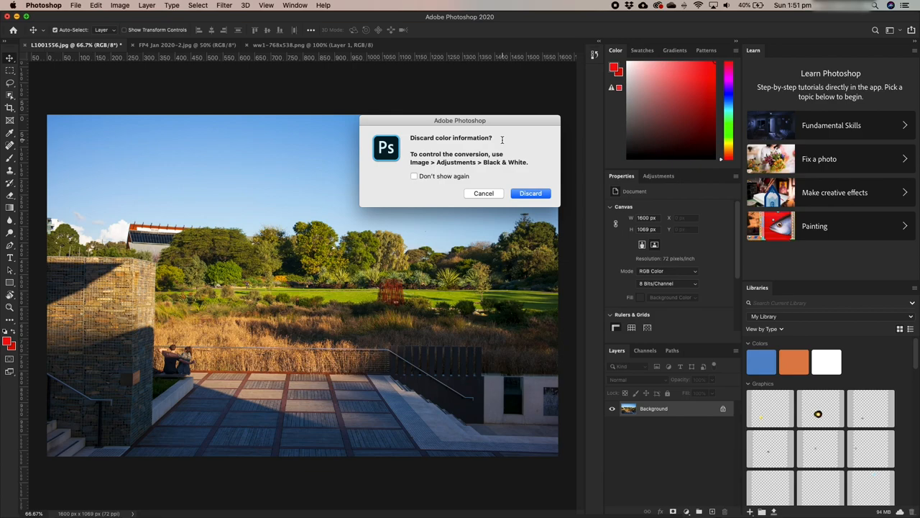
mouse_move(505, 148)
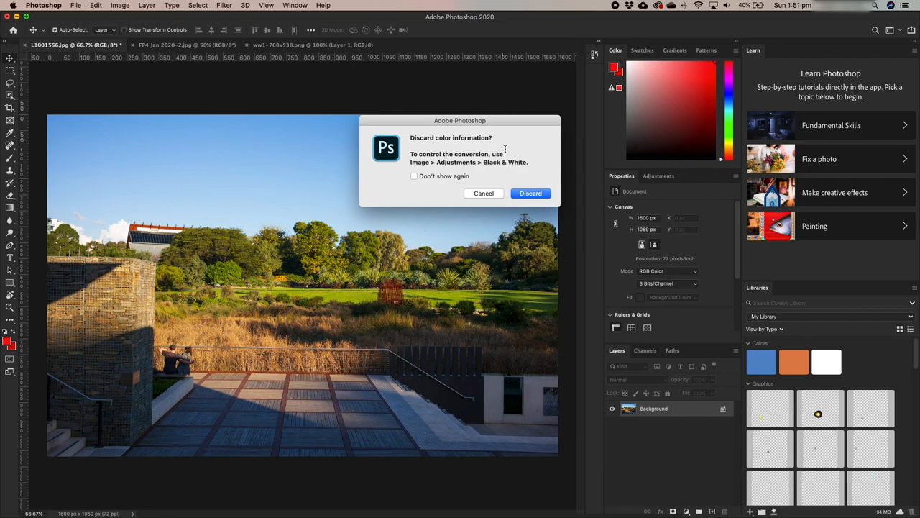
left_click(530, 193)
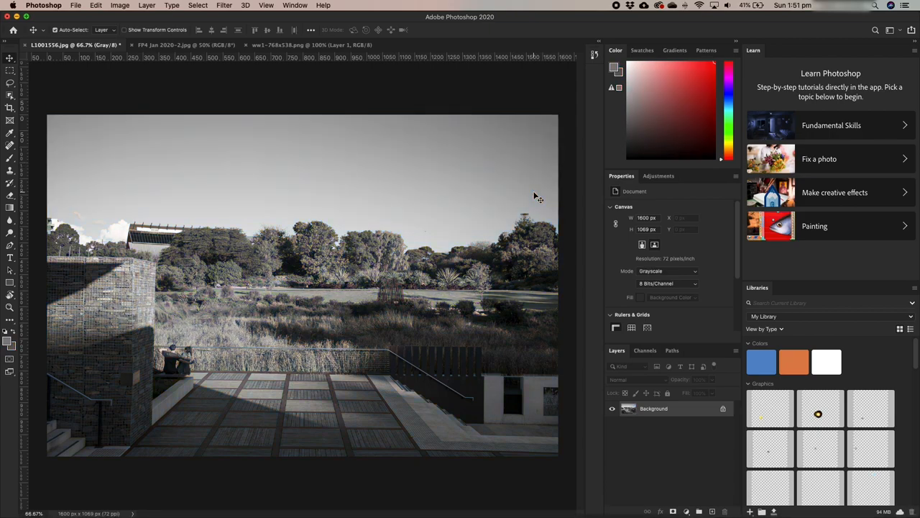
mouse_move(494, 219)
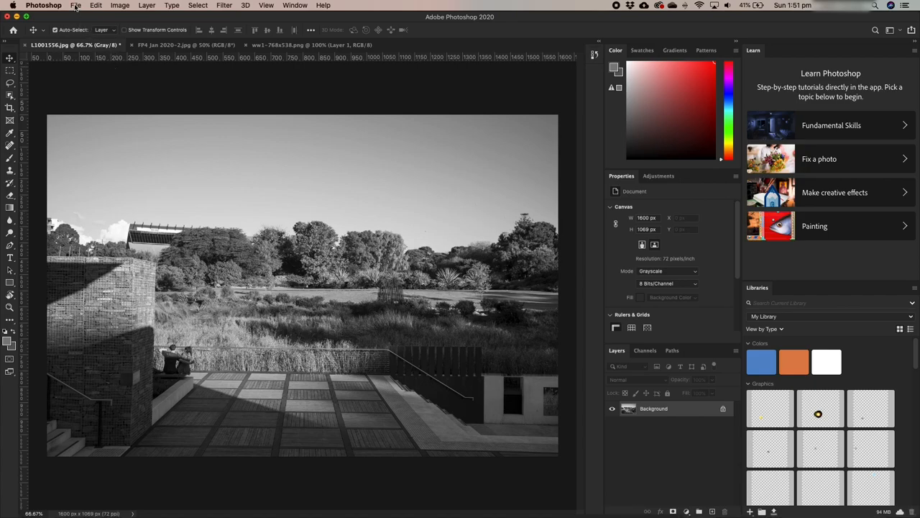
Step: Export via Save for Web (Legacy) as L1001556.jpg into the bw photos folder
left_click(74, 5)
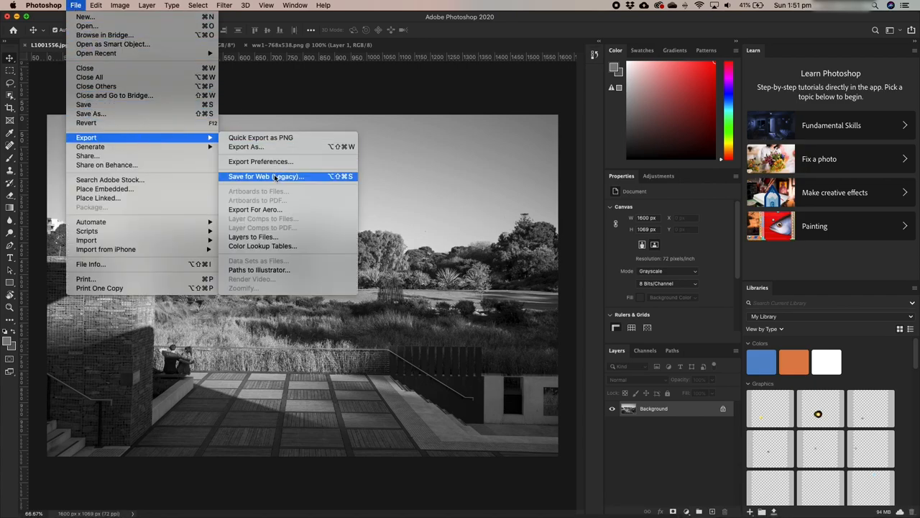
left_click(265, 176)
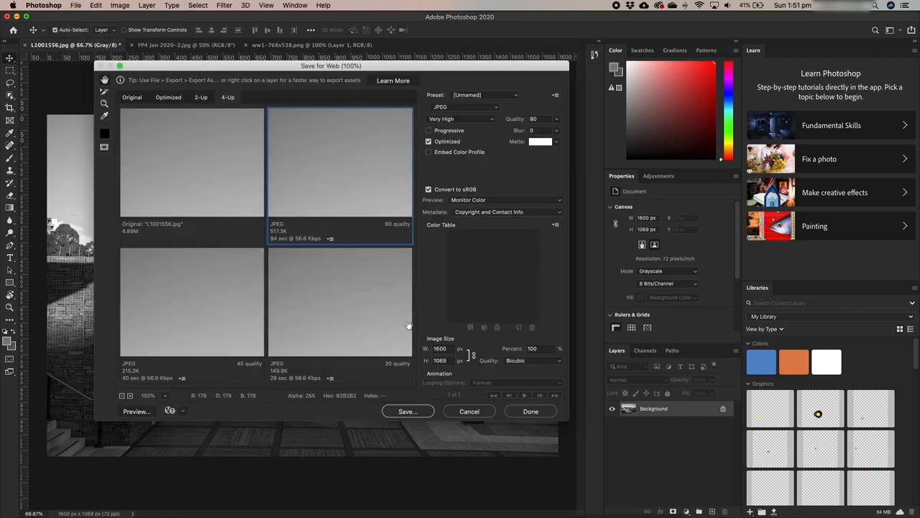
mouse_move(445, 463)
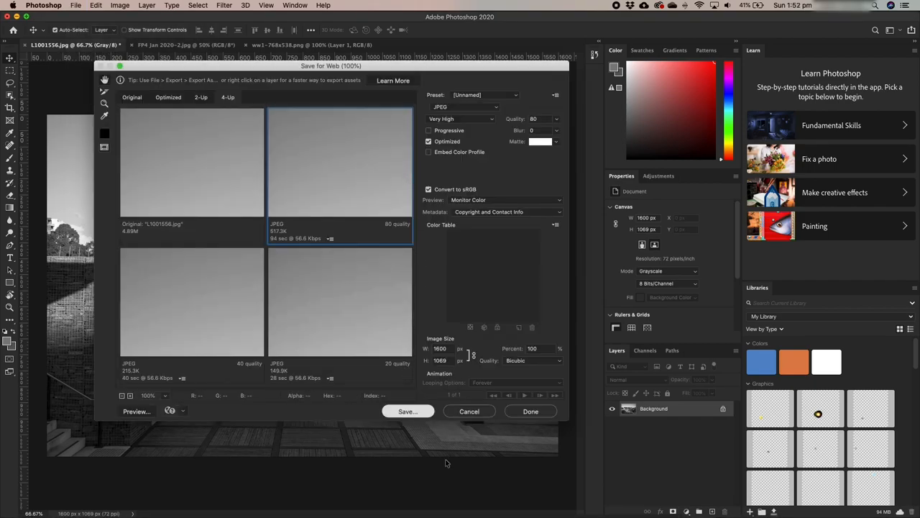
left_click(408, 410)
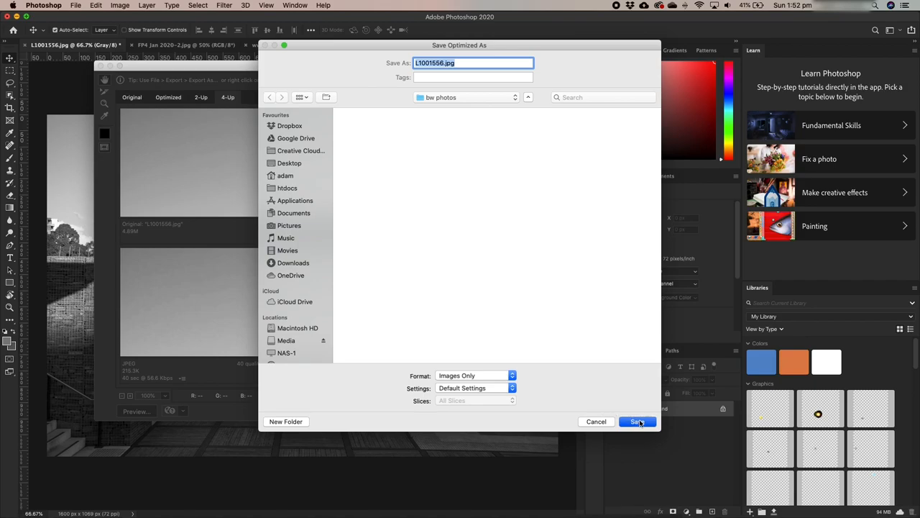
left_click(637, 421)
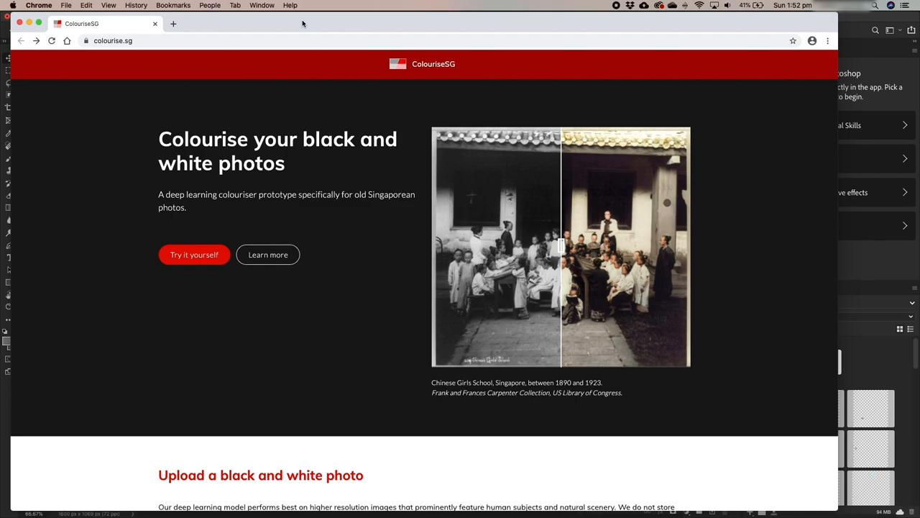
mouse_move(284, 137)
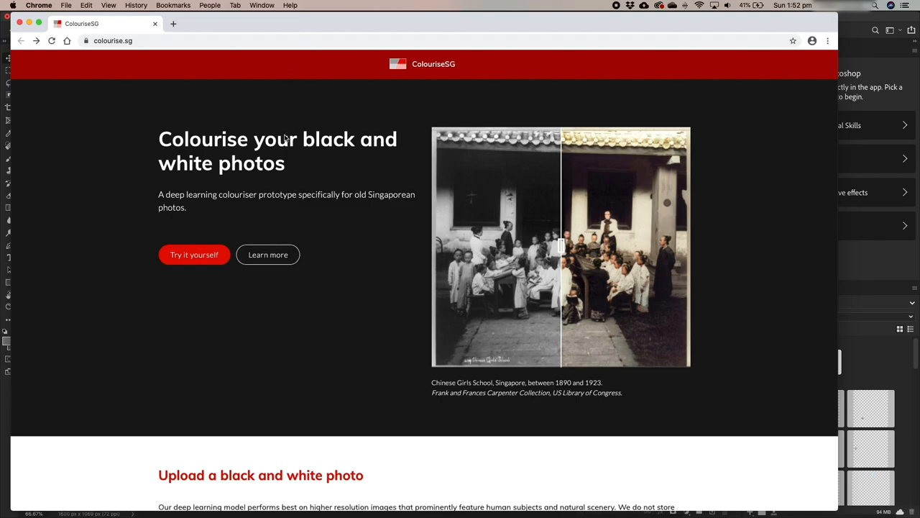
mouse_move(404, 246)
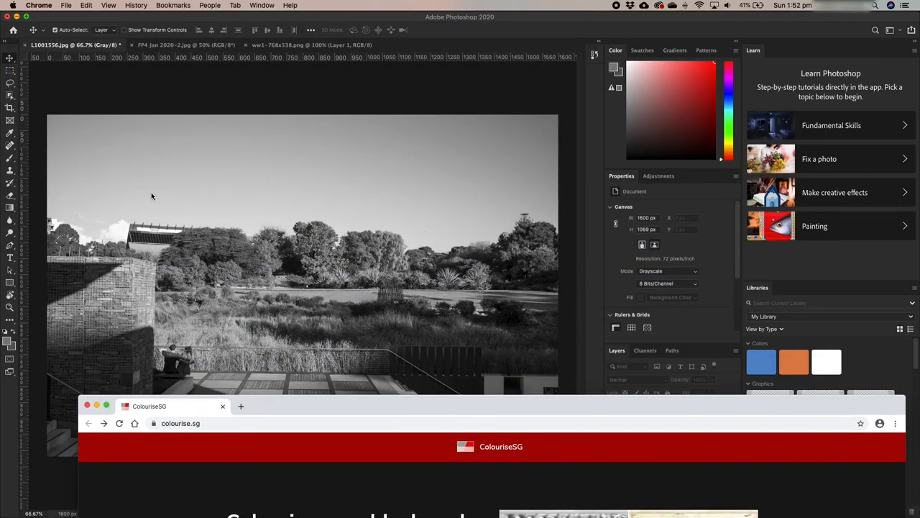
mouse_move(456, 206)
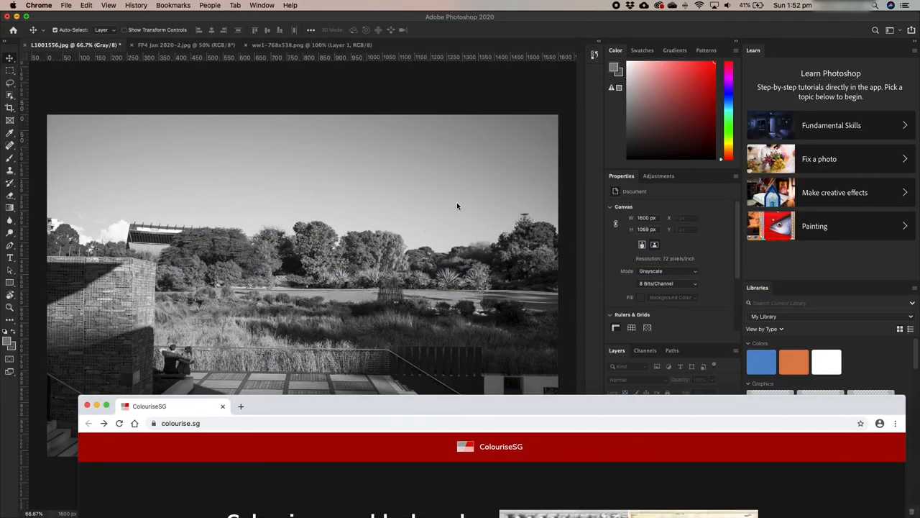
mouse_move(121, 198)
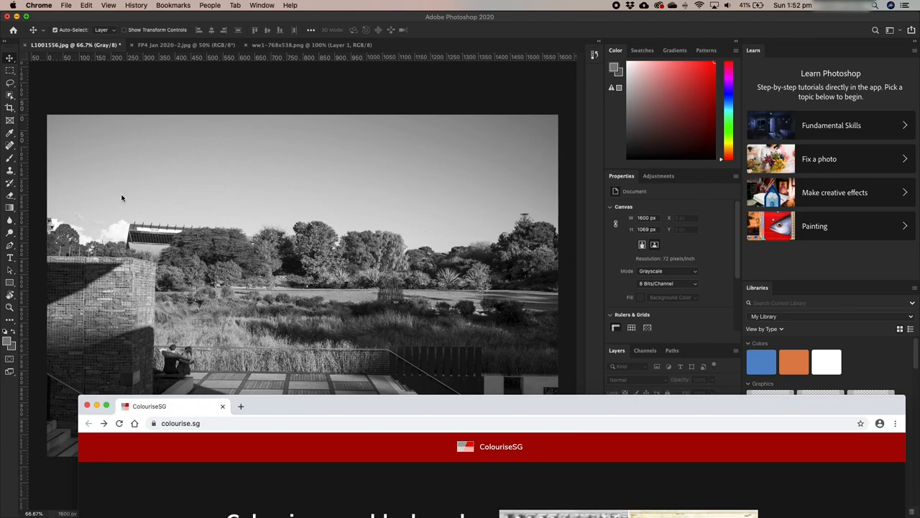
mouse_move(491, 356)
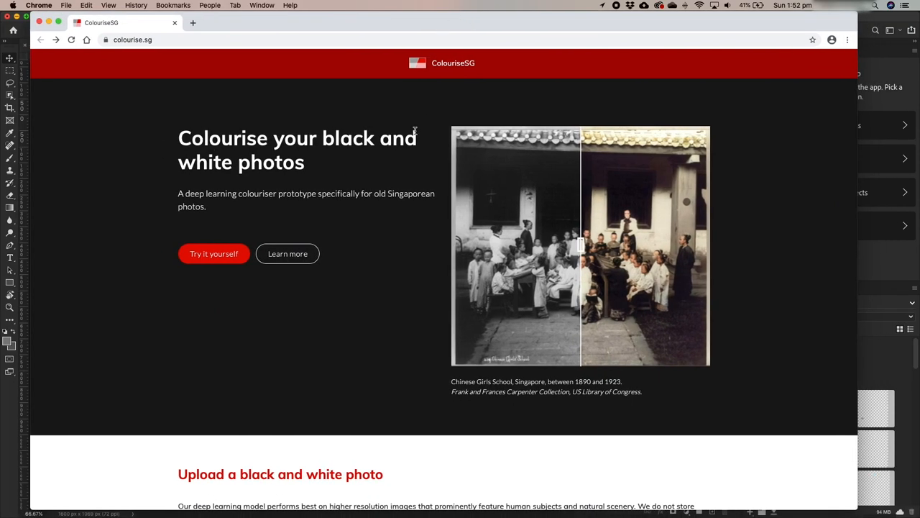
Step: Scroll the colourise.sg page down to the 'Upload a black and white photo' section
scroll("down", 3)
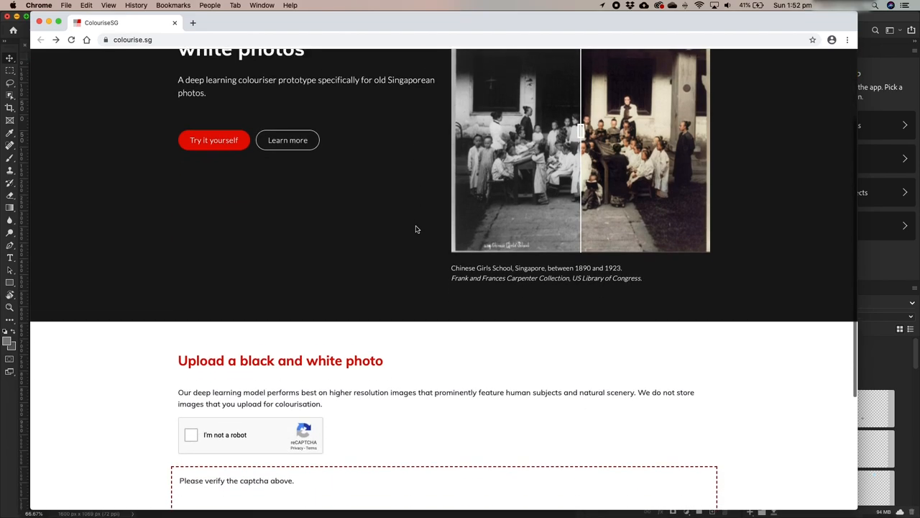
scroll("down", 3)
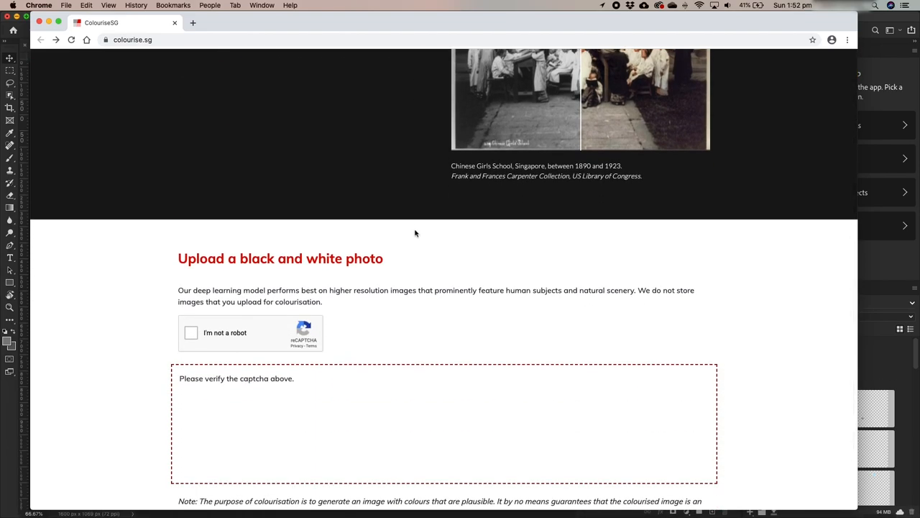
scroll("down", 3)
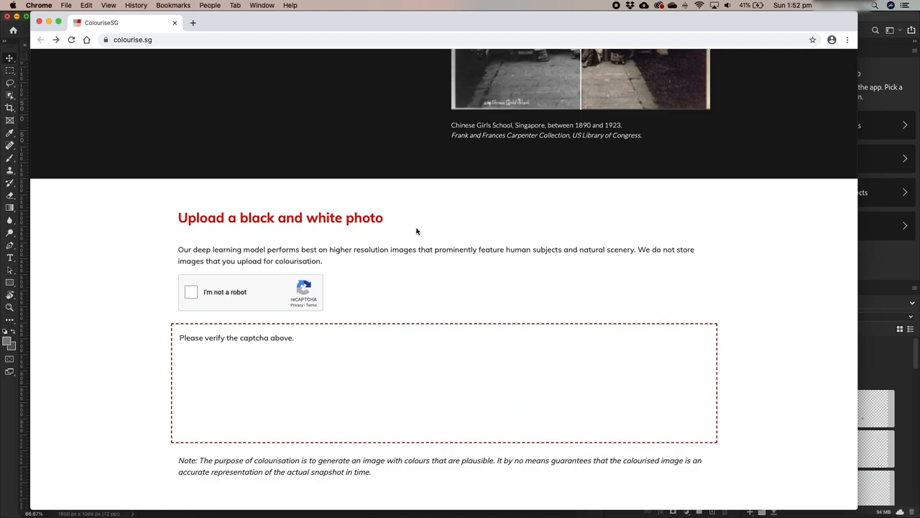
mouse_move(265, 264)
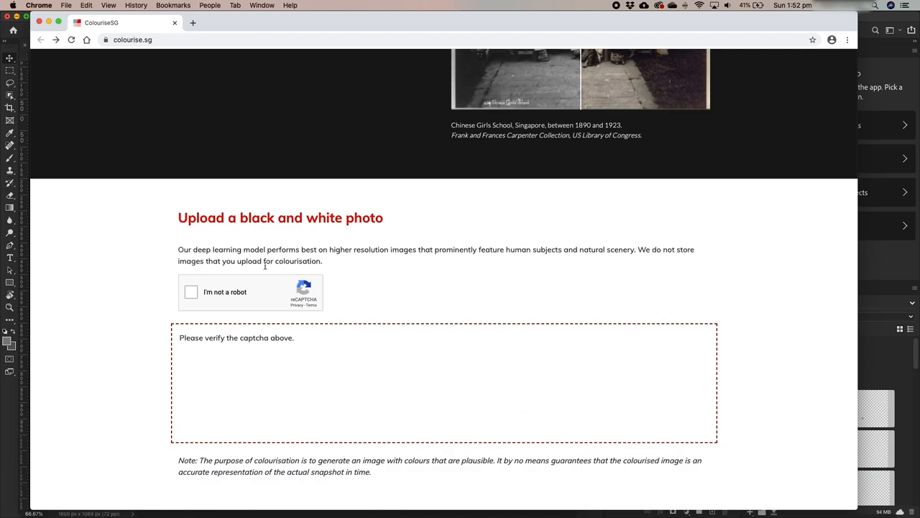
Step: Pass the captcha and upload L1001556.jpg from the bw photos folder for colourisation
left_click(190, 292)
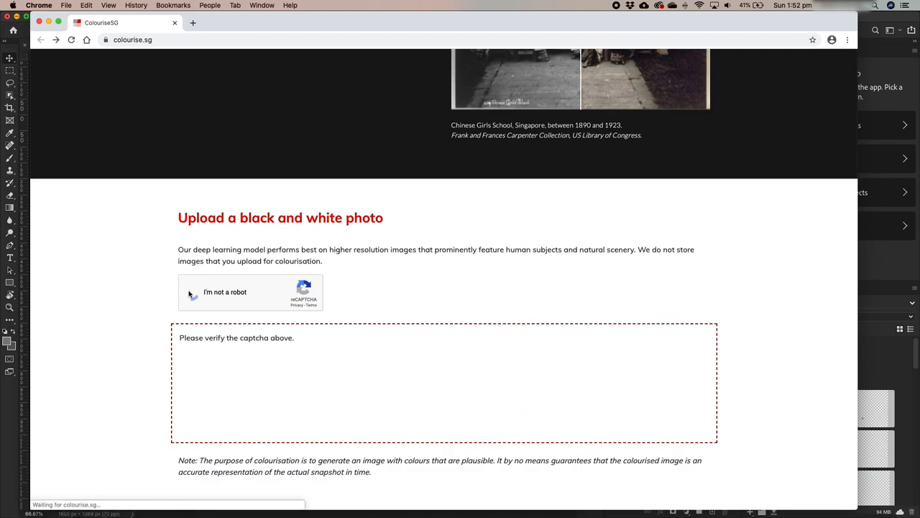
left_click(192, 292)
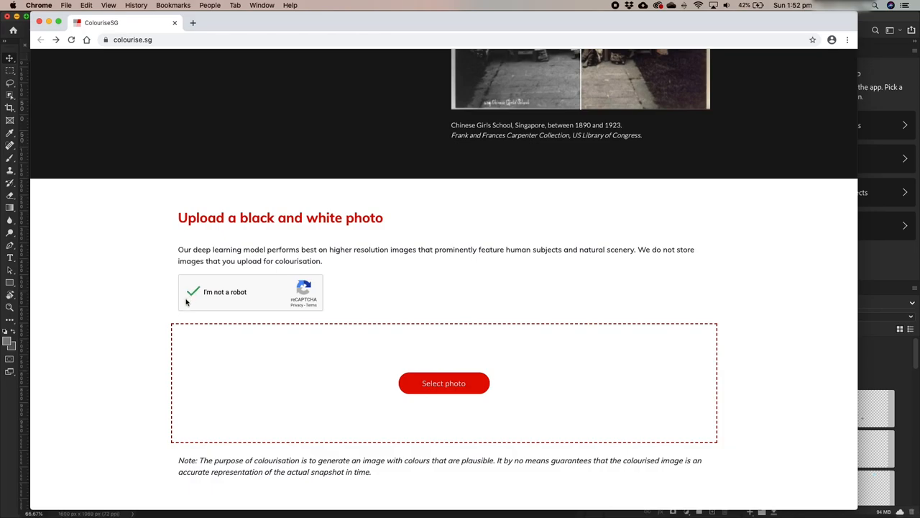
mouse_move(319, 325)
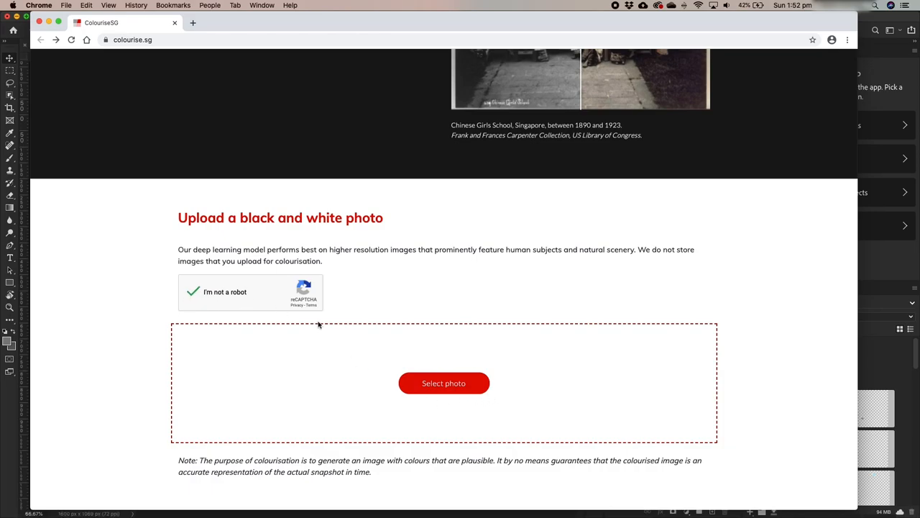
mouse_move(515, 412)
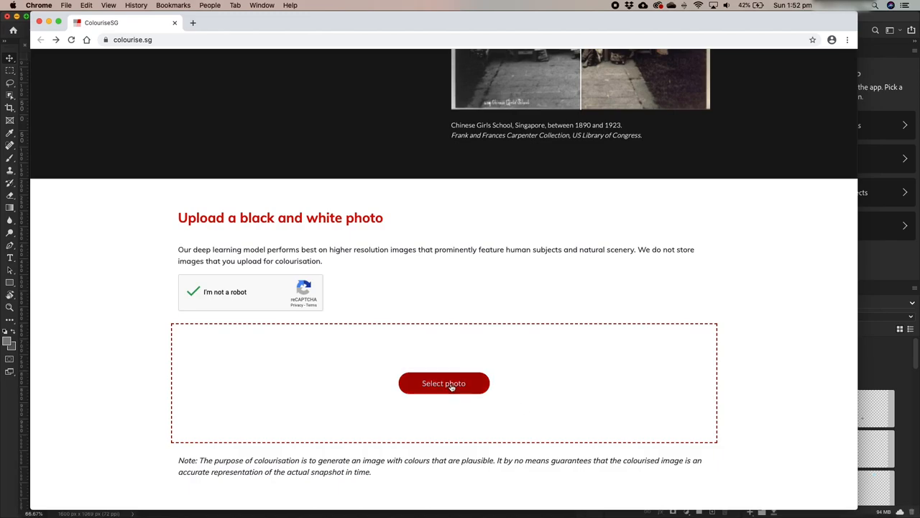
mouse_move(463, 390)
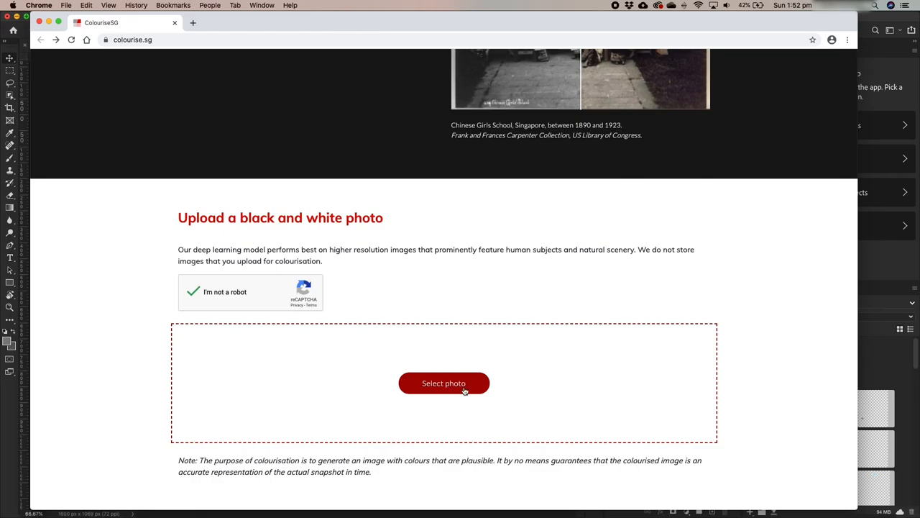
left_click(444, 382)
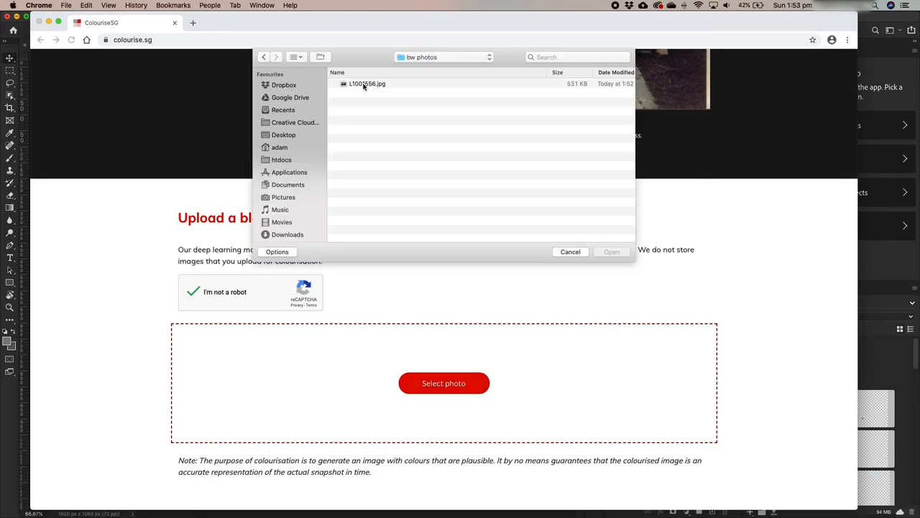
left_click(366, 83)
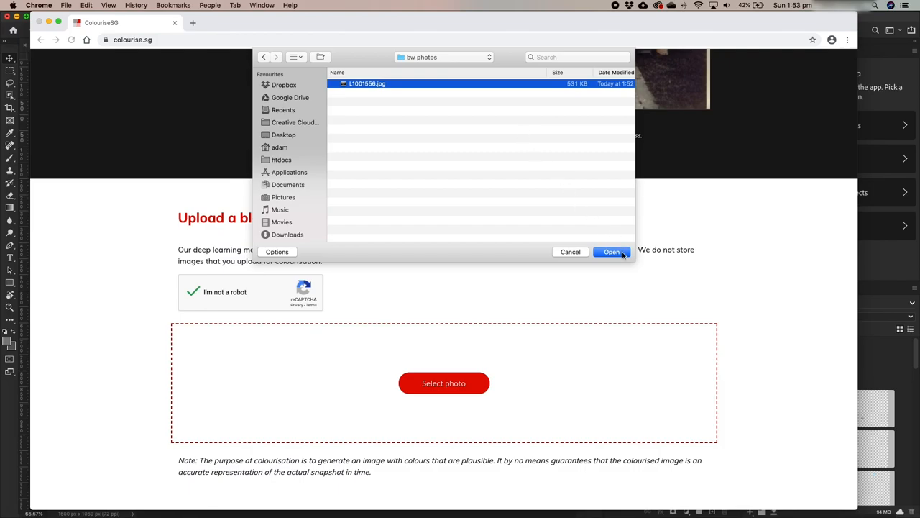
left_click(612, 251)
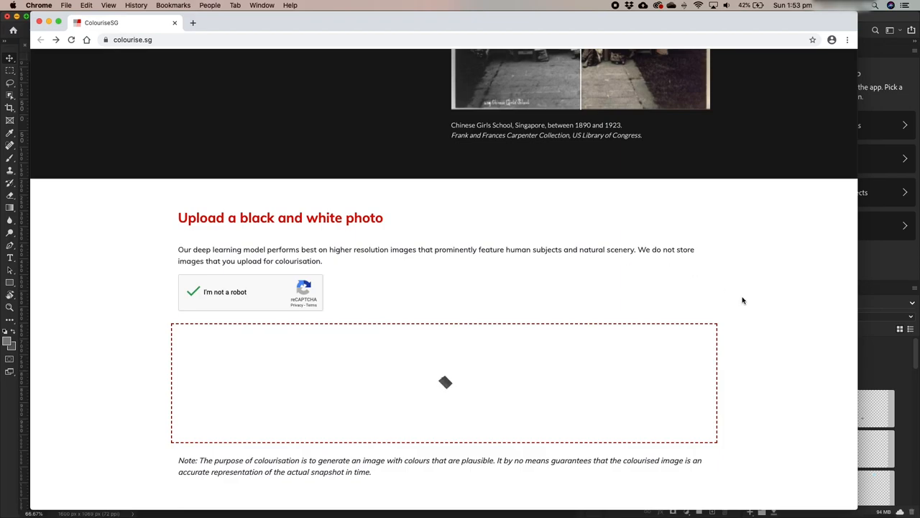
Step: Drag the comparison slider back and forth between the colourised result and the original
scroll("down", 3)
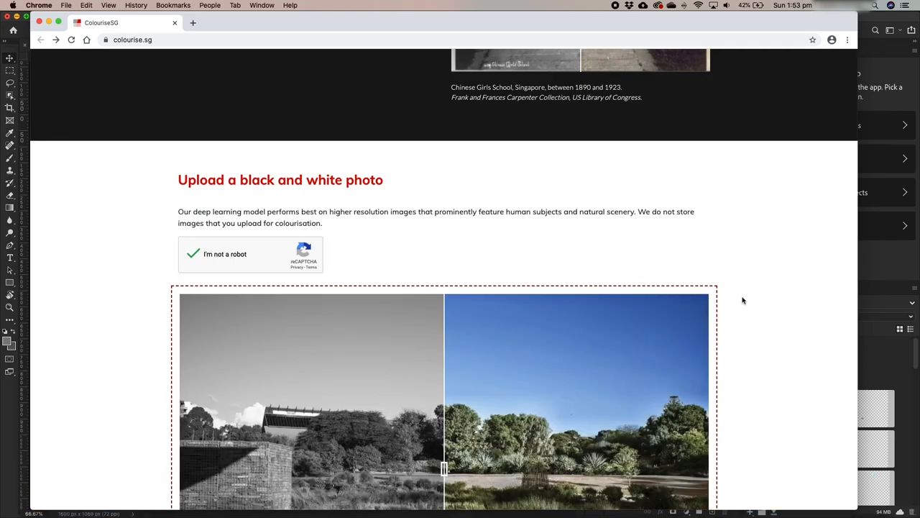
scroll("down", 3)
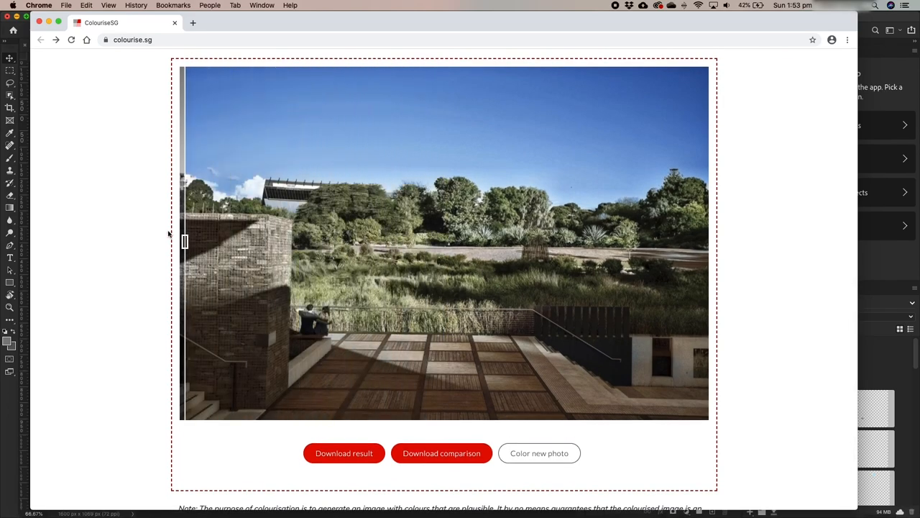
left_click_drag(184, 240, 215, 241)
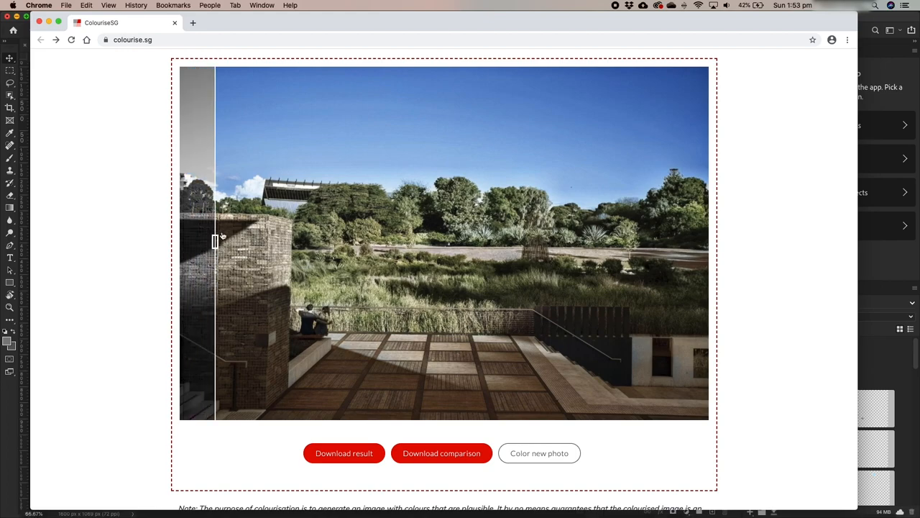
left_click_drag(215, 241, 237, 241)
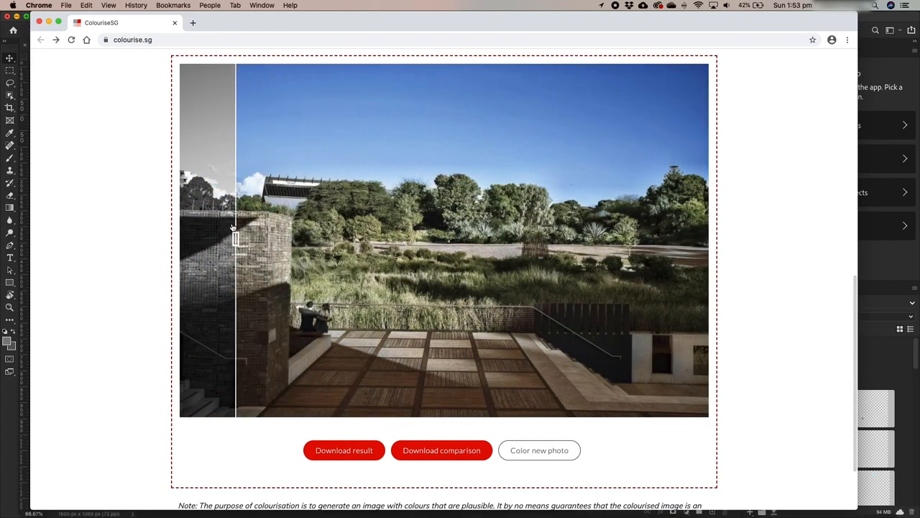
left_click_drag(236, 238, 184, 238)
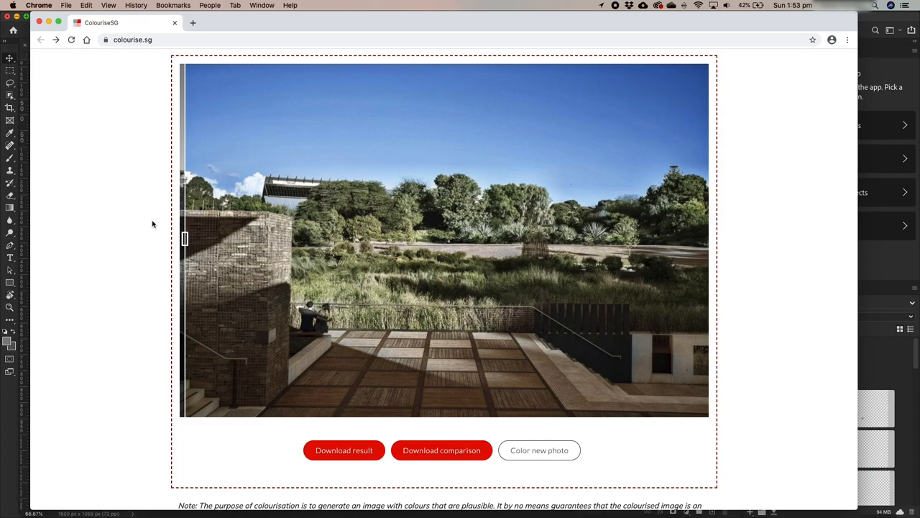
left_click_drag(184, 239, 220, 239)
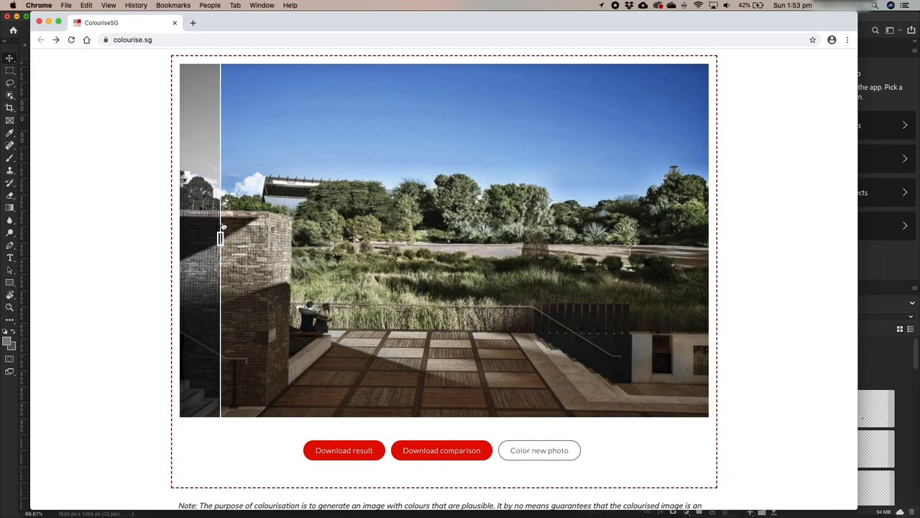
left_click_drag(220, 237, 186, 237)
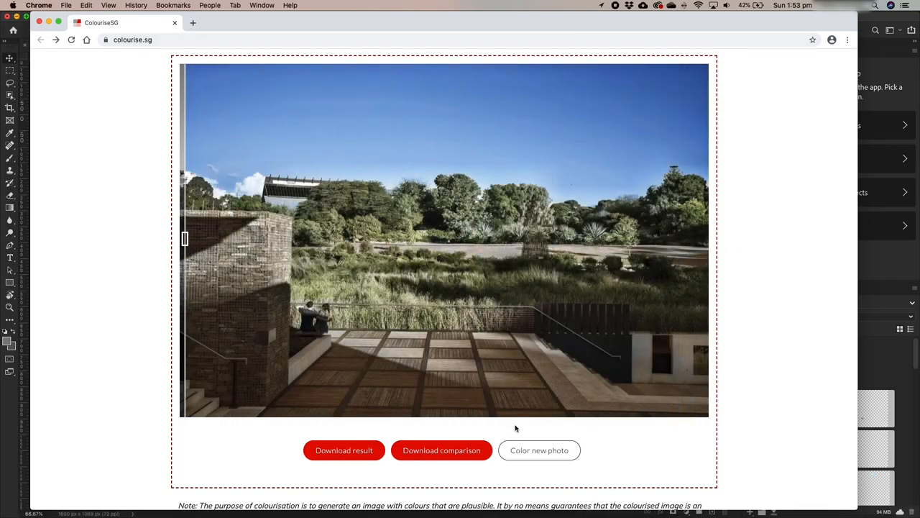
Step: Download the colourised result as colorized-image.jpg
left_click(344, 450)
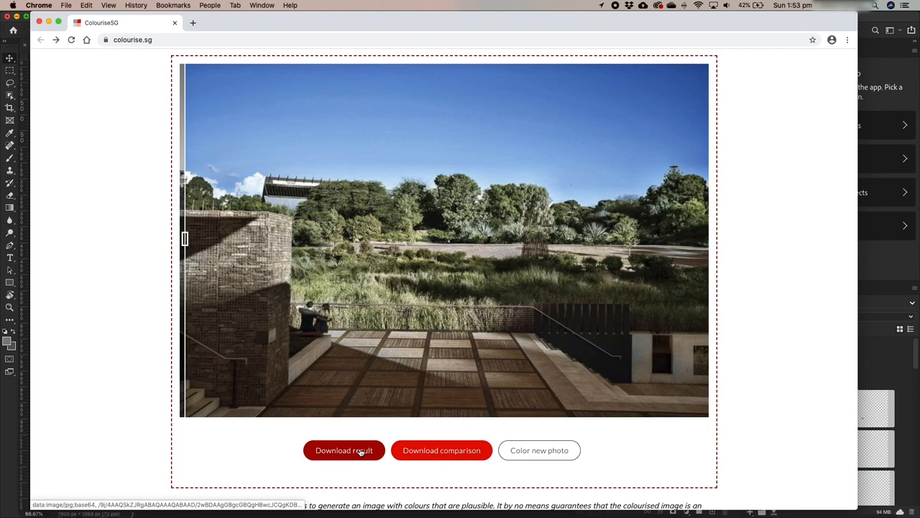
left_click(343, 450)
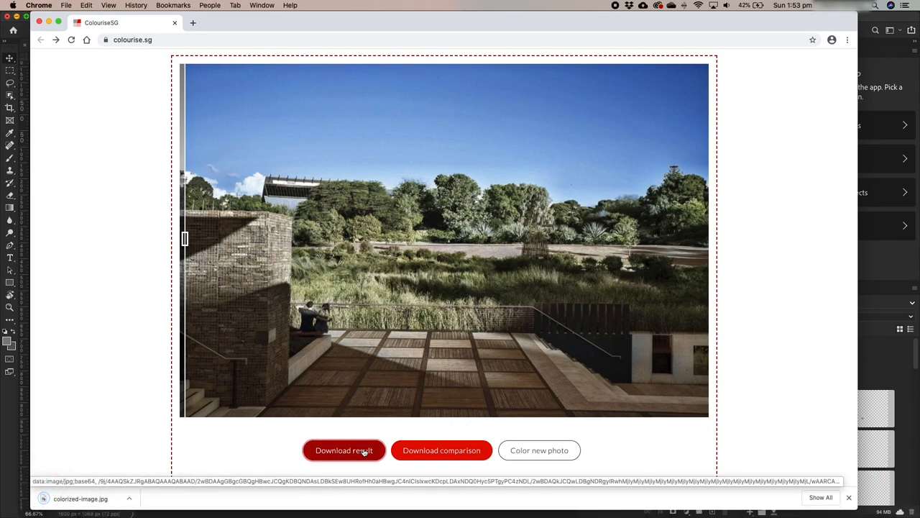
left_click(343, 450)
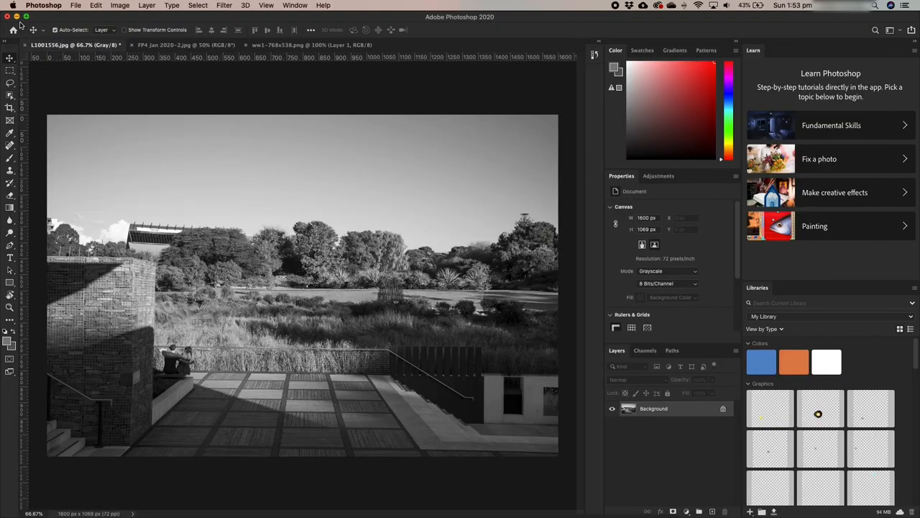
mouse_move(357, 96)
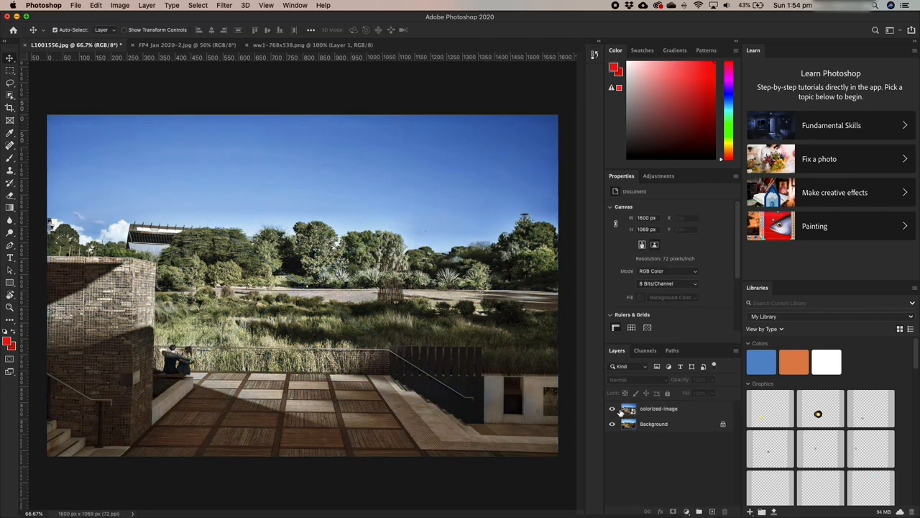
Step: Toggle the colorized-image layer's visibility to compare it with the original Background colours
left_click(613, 408)
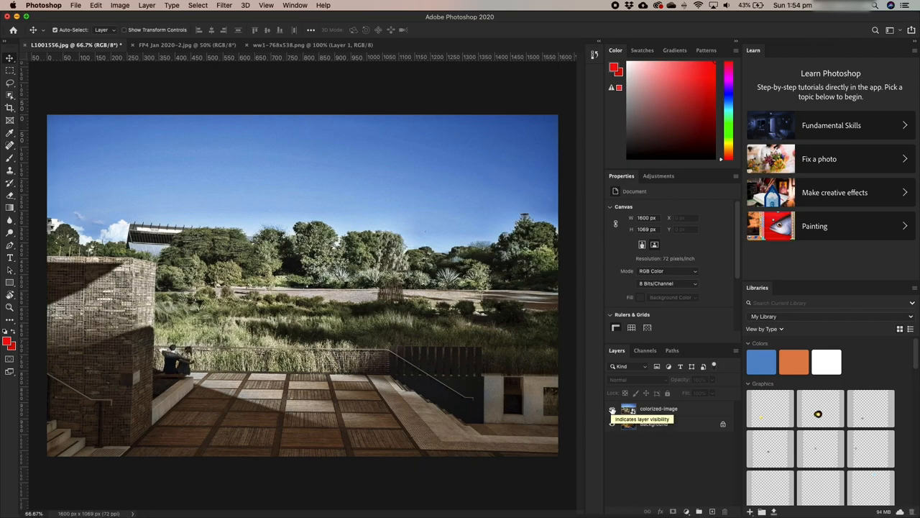
mouse_move(137, 263)
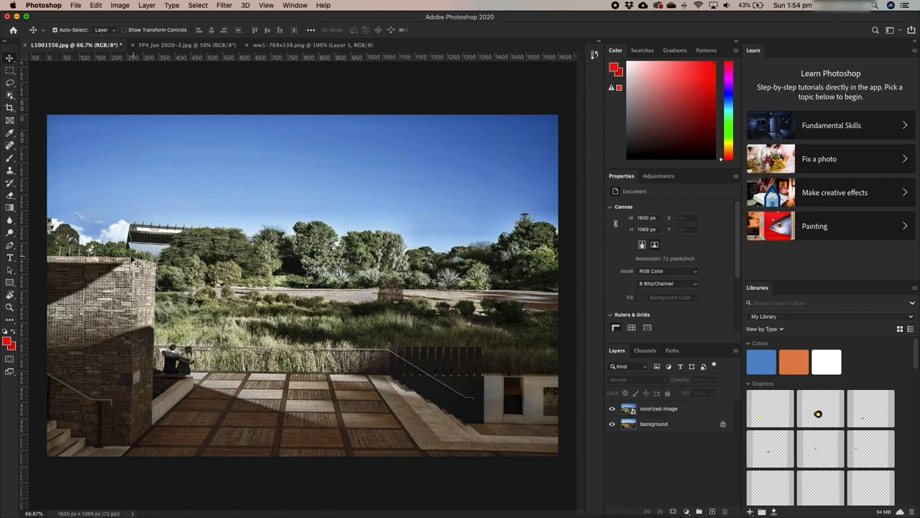
mouse_move(177, 242)
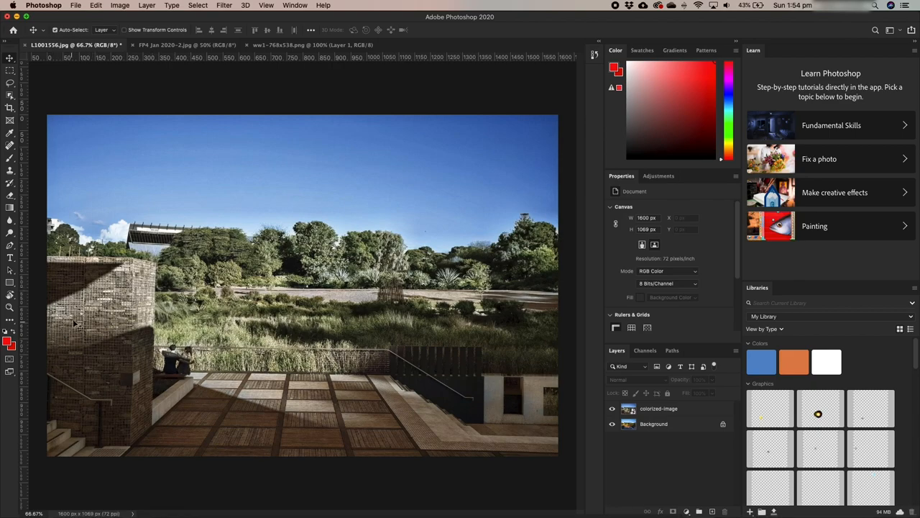
mouse_move(624, 396)
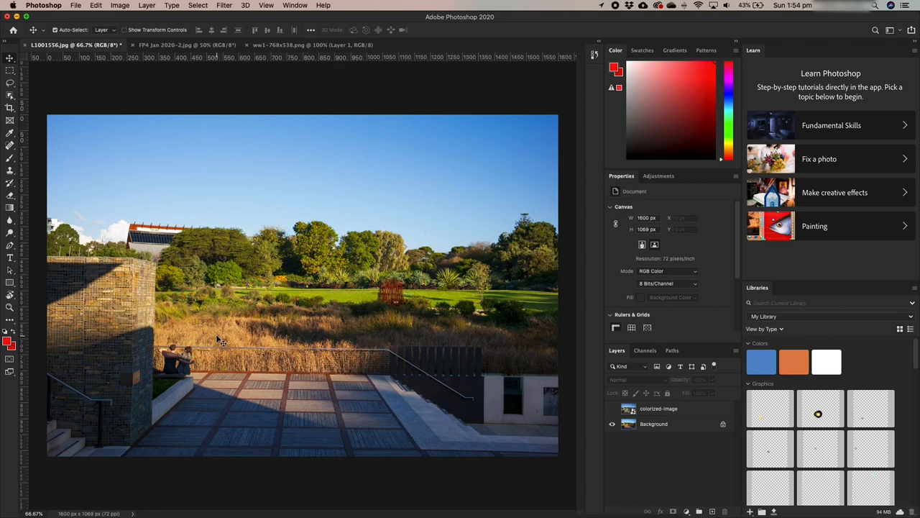
mouse_move(236, 342)
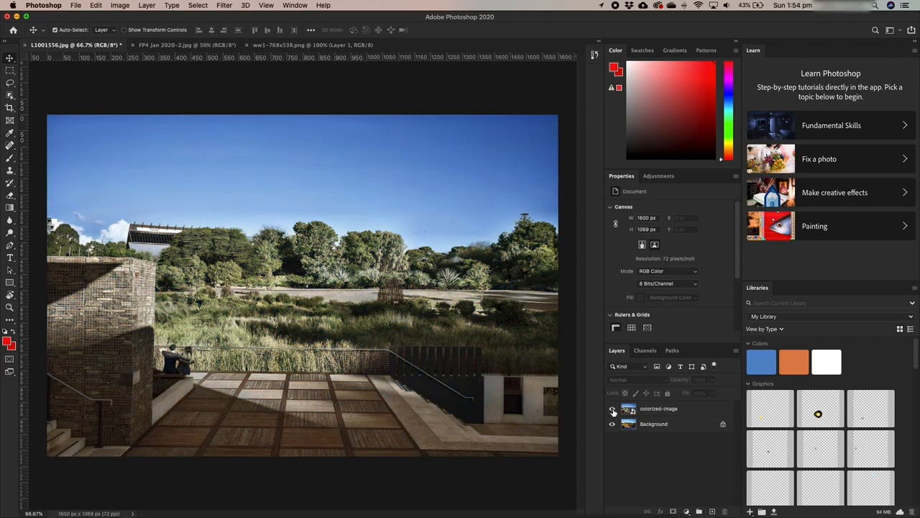
left_click(613, 408)
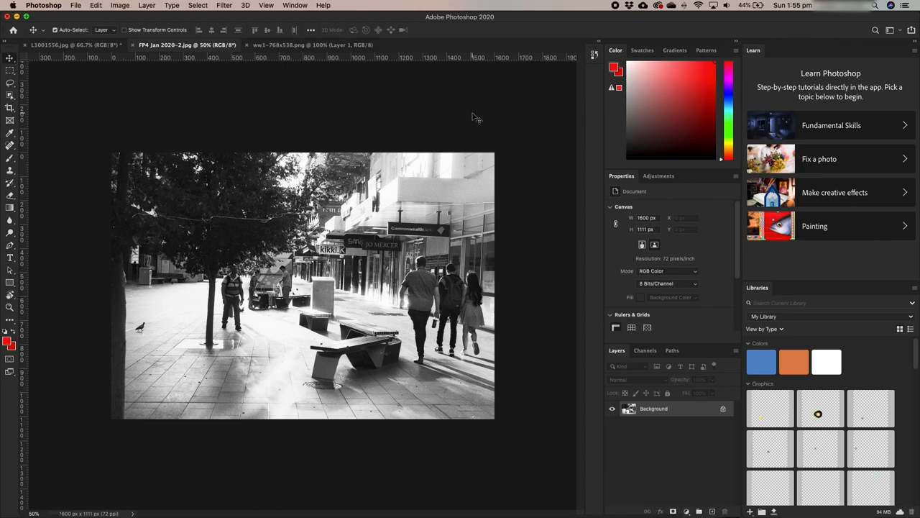
mouse_move(195, 134)
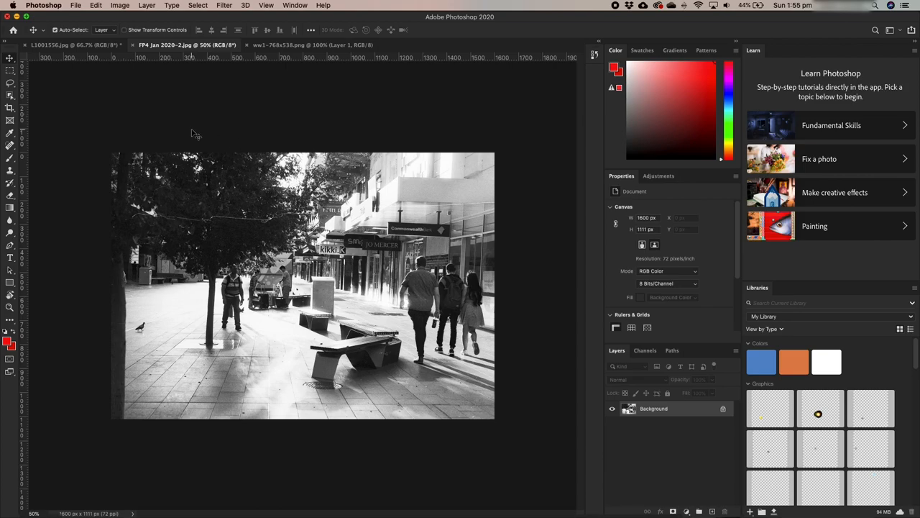
Step: Bring up the File menu's export options for the street photo FP4 Jan 2020-2.jpg
left_click(75, 5)
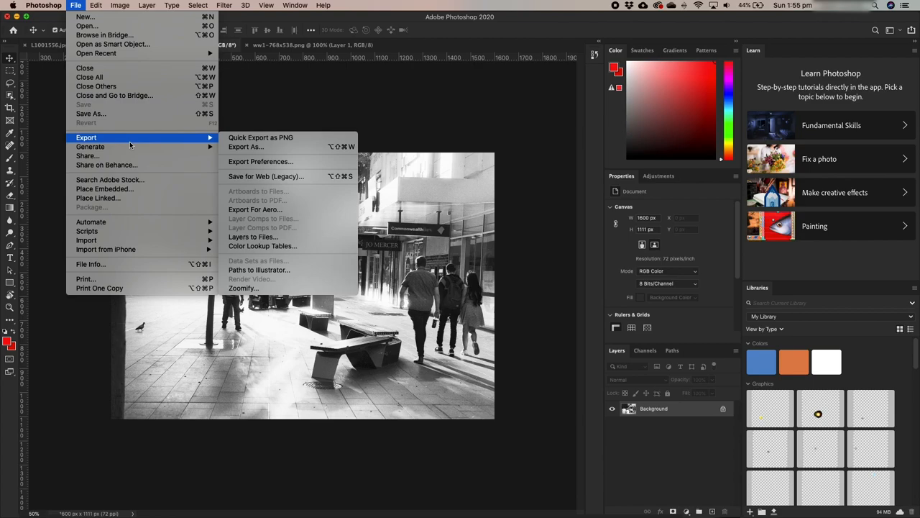
mouse_move(266, 176)
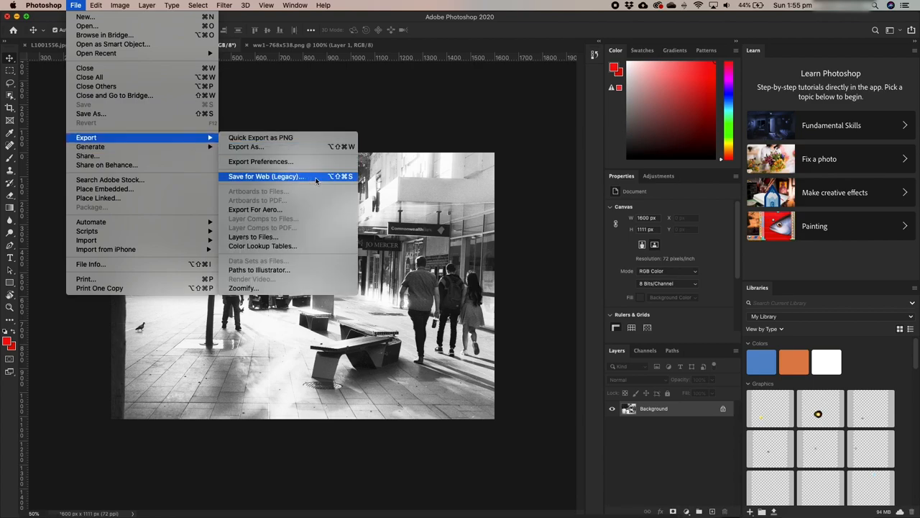
Step: Export via Save for Web (Legacy) as FP4-Jan-2020-2.jpg into the bw photos folder
left_click(266, 177)
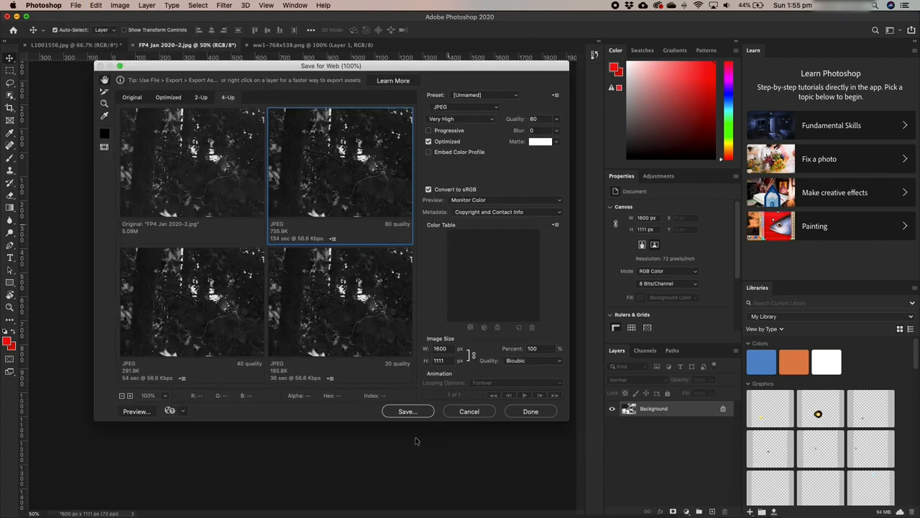
left_click(408, 410)
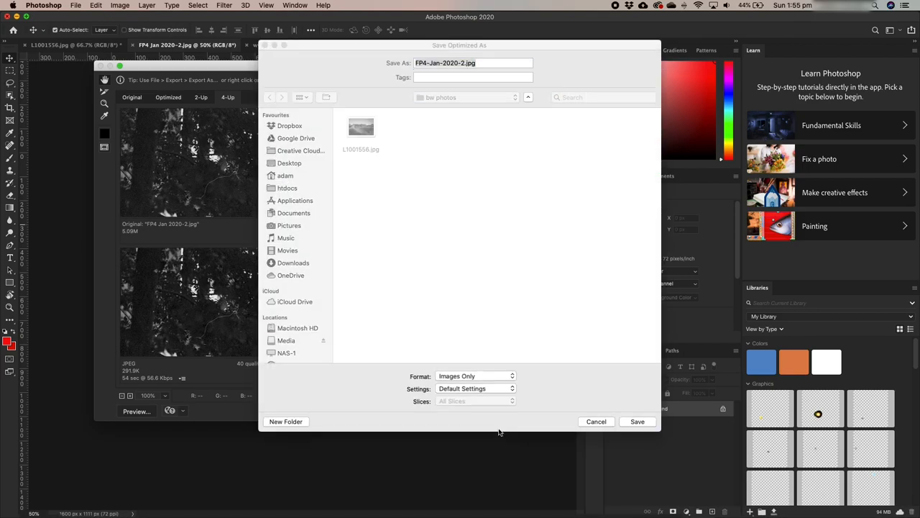
left_click(473, 63)
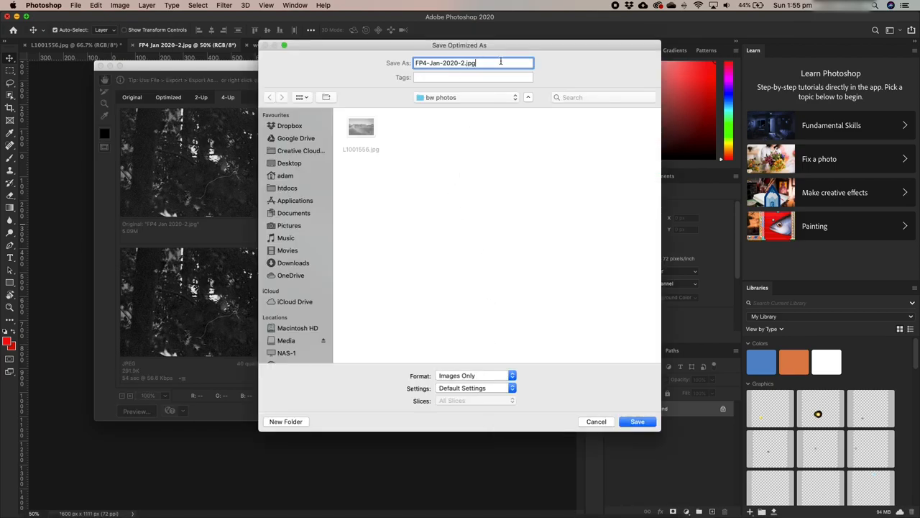
left_click(637, 421)
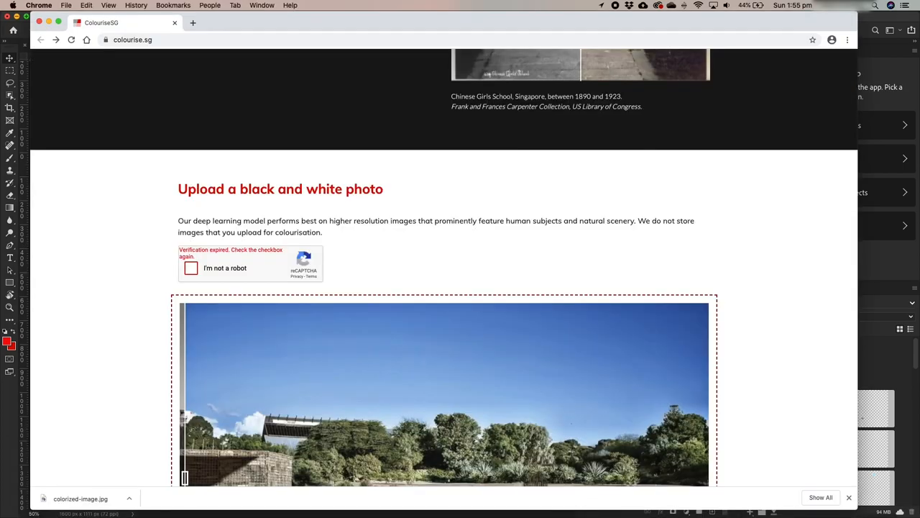
Step: Pass the captcha and upload FP4-Jan-2020-2.jpg from bw photos for colourisation
scroll("up", 3)
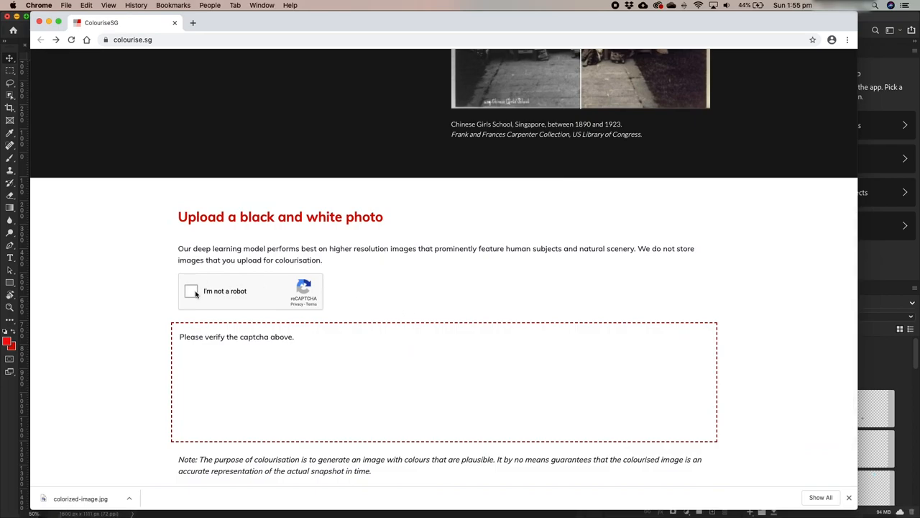
left_click(192, 291)
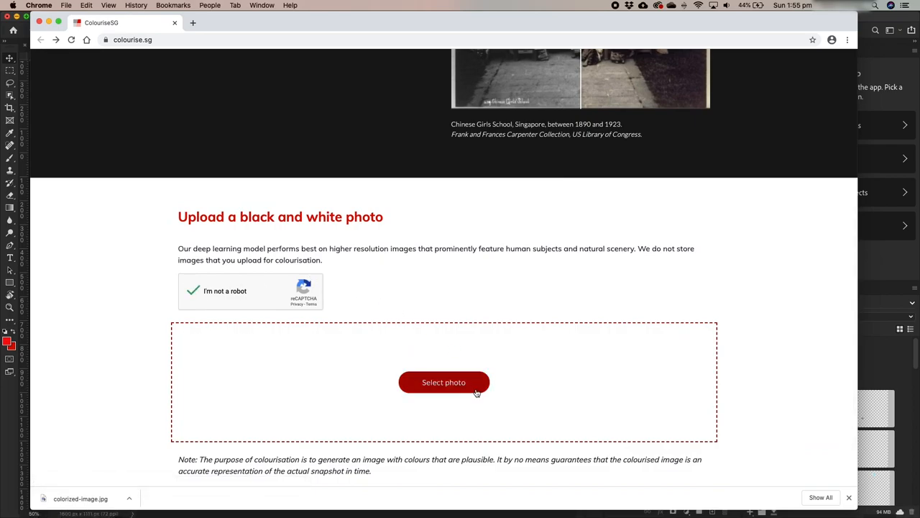
left_click(443, 381)
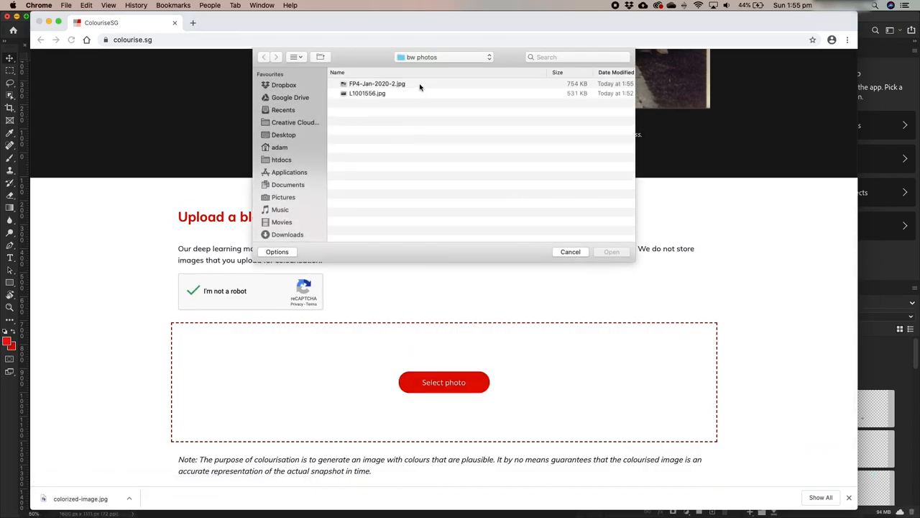
left_click(377, 84)
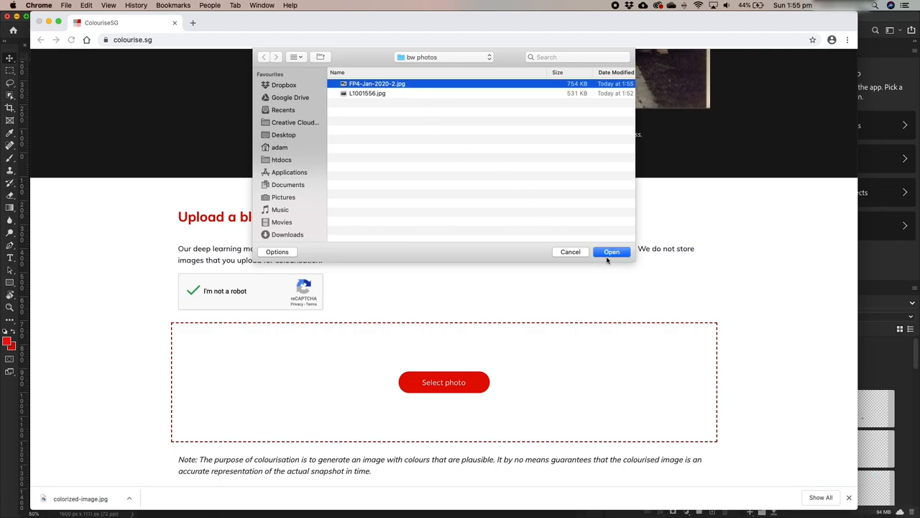
left_click(611, 251)
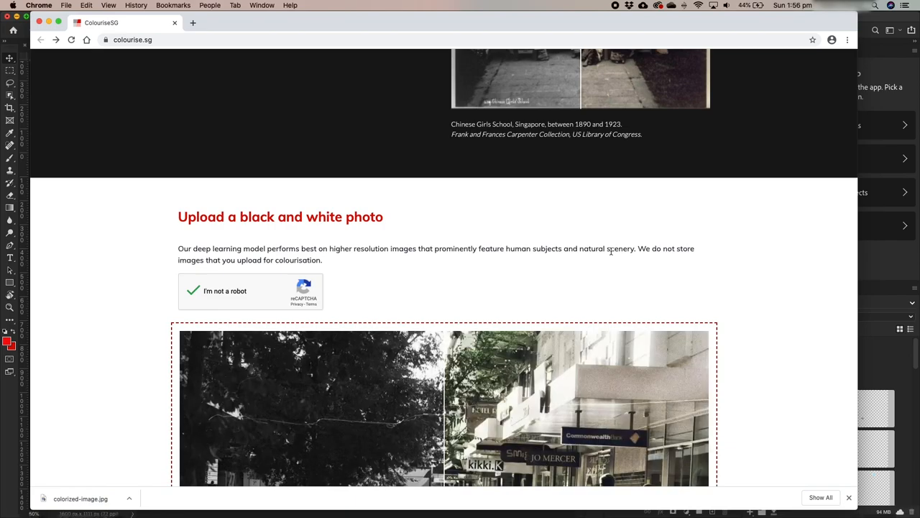
Step: Slide the comparison split across the street photo to reveal the black-and-white original and the colourised storefronts
scroll("down", 3)
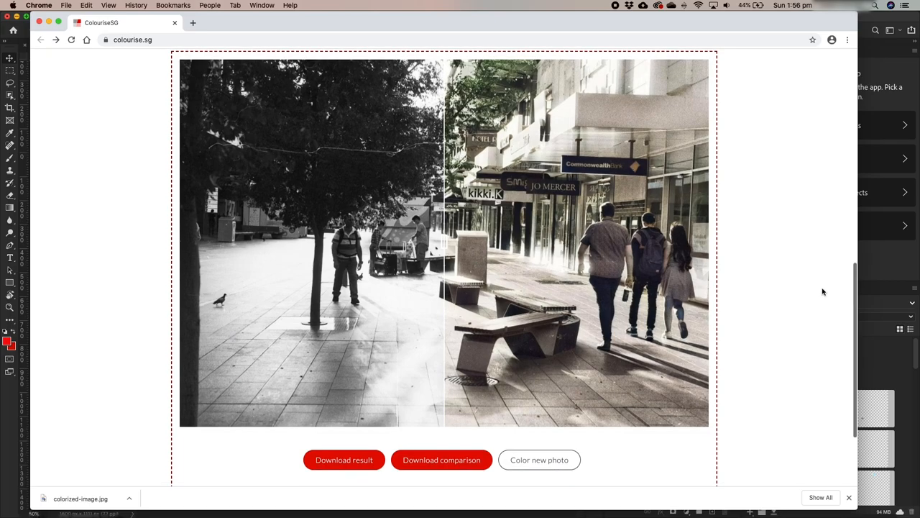
mouse_move(688, 270)
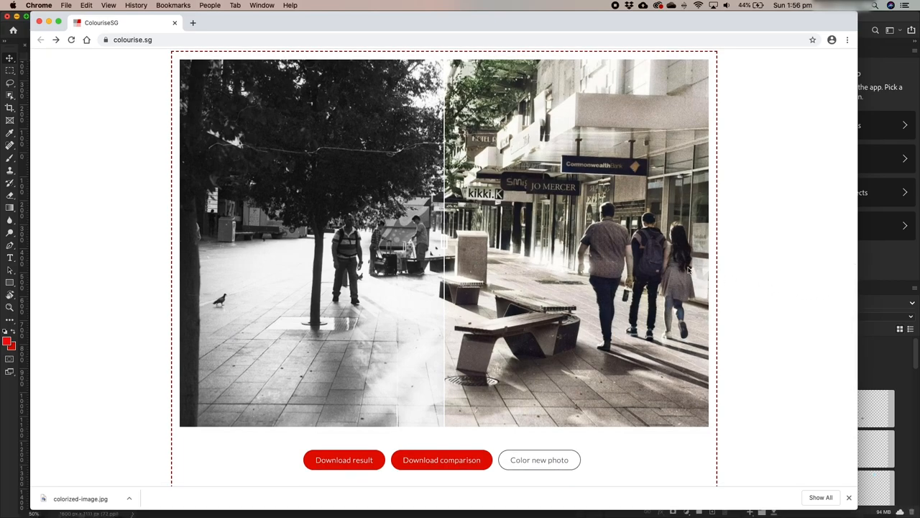
left_click_drag(443, 242, 647, 242)
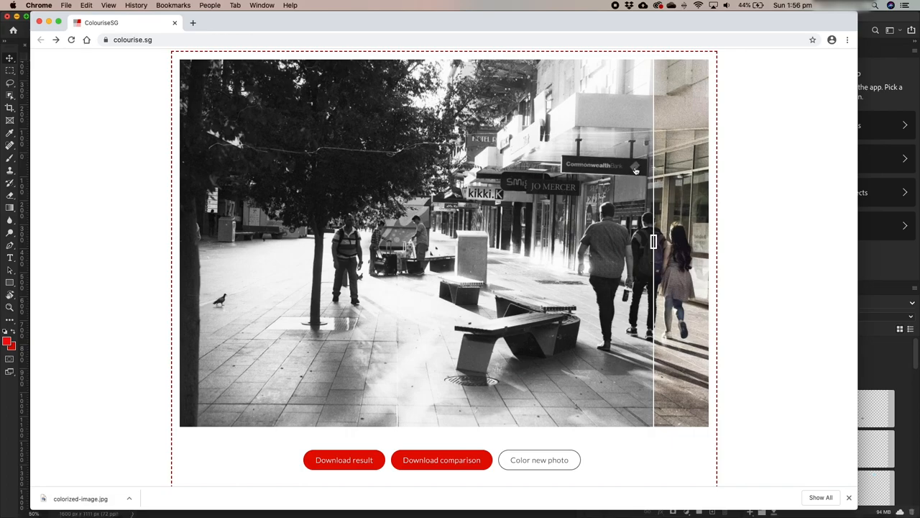
left_click_drag(652, 242, 616, 241)
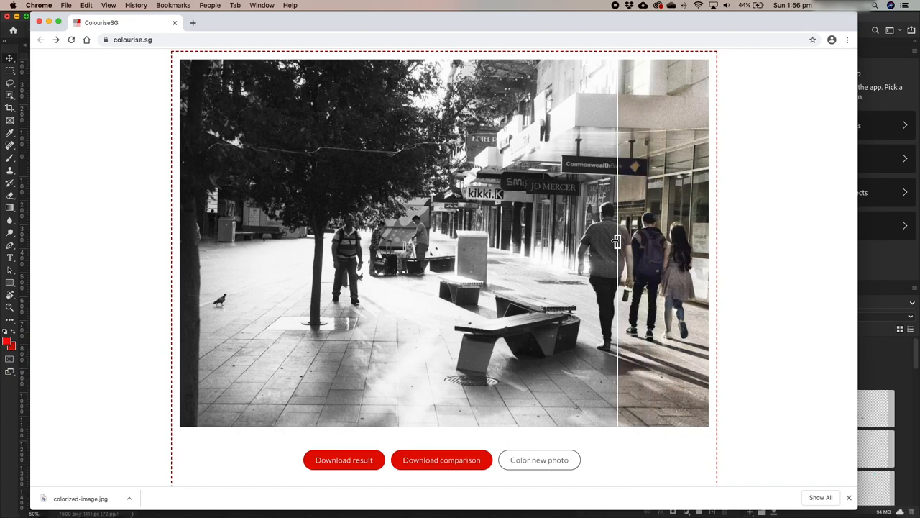
left_click_drag(616, 242, 564, 243)
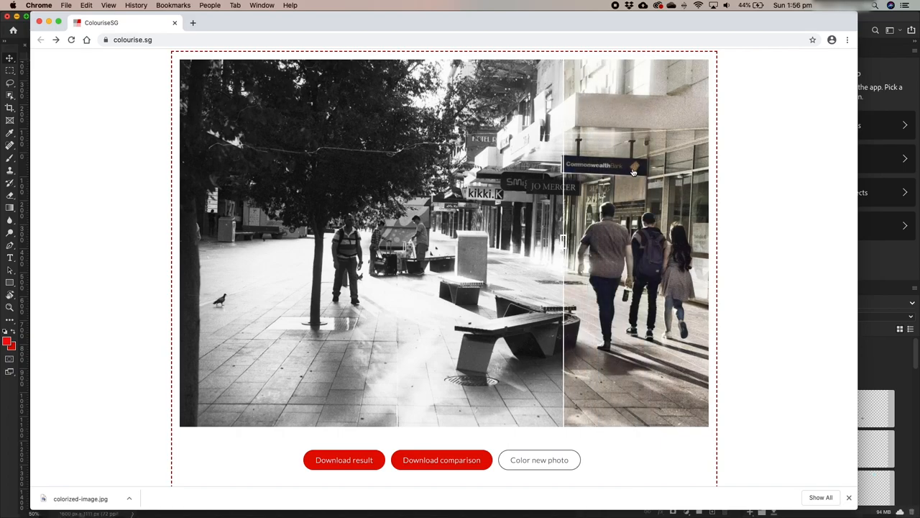
mouse_move(566, 243)
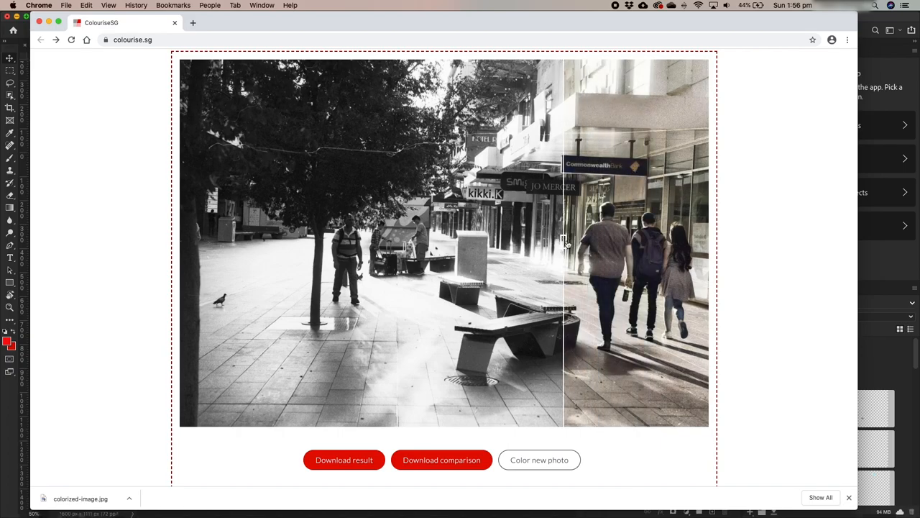
left_click_drag(564, 242, 573, 242)
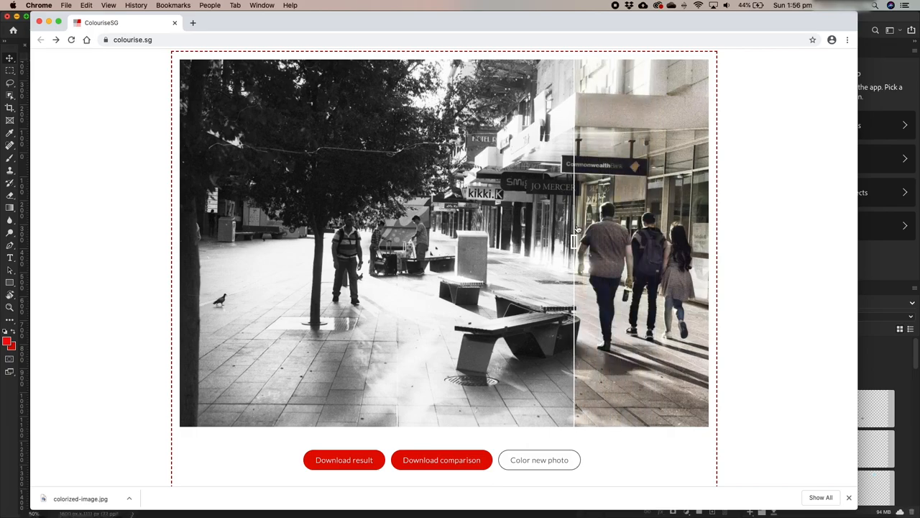
Step: Slide the split to the left edge so the whole street scene shows in colour
left_click_drag(576, 243, 466, 243)
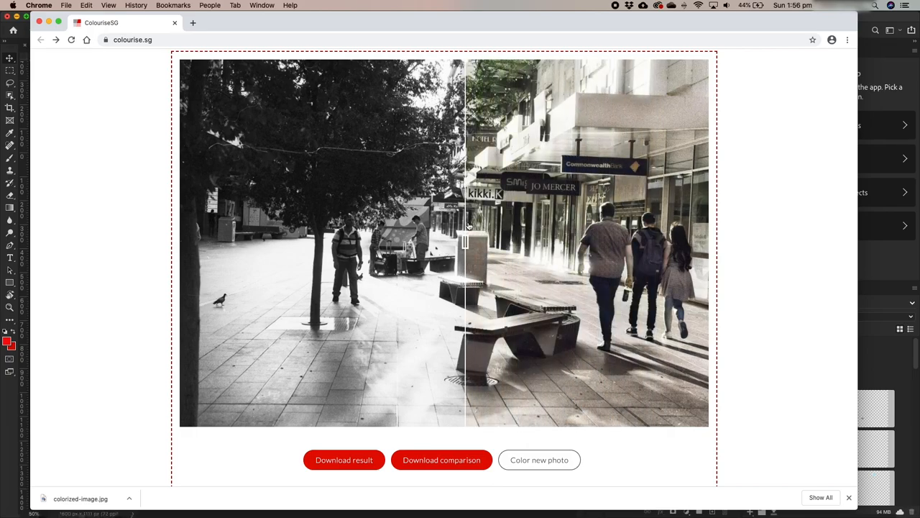
mouse_move(313, 144)
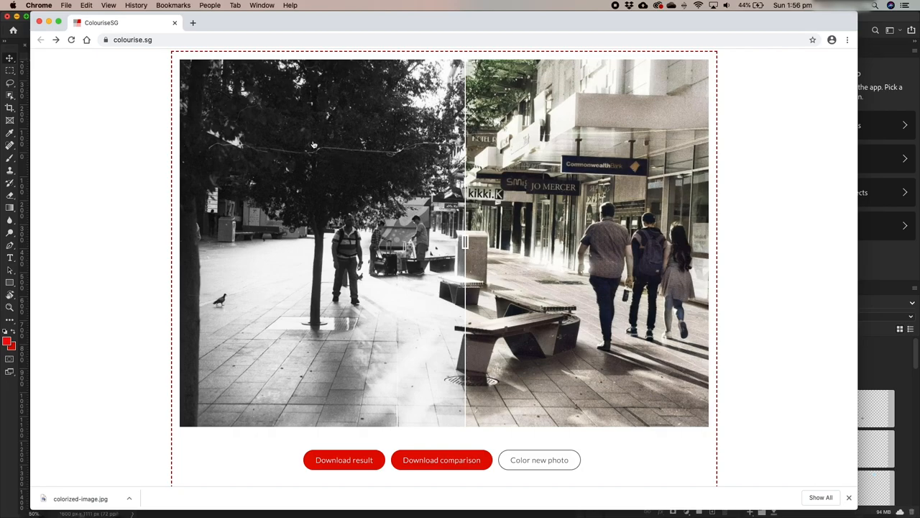
mouse_move(484, 275)
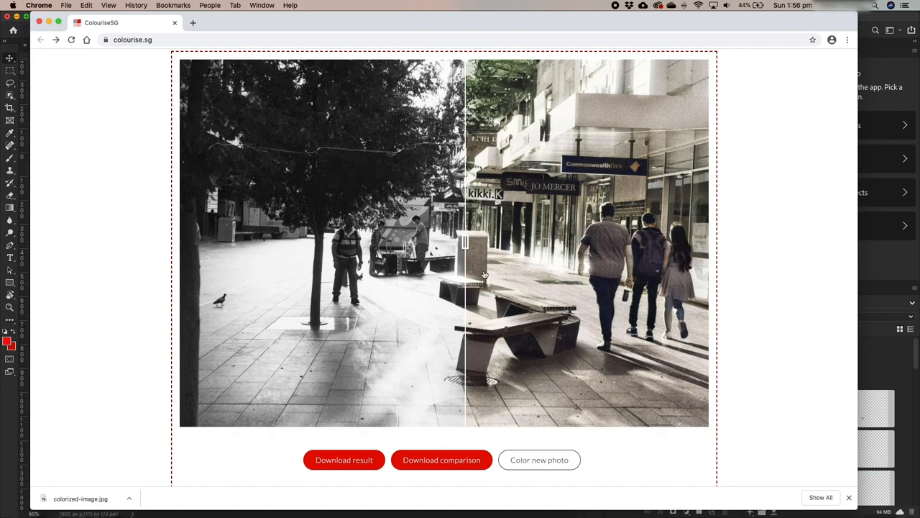
left_click_drag(465, 242, 185, 242)
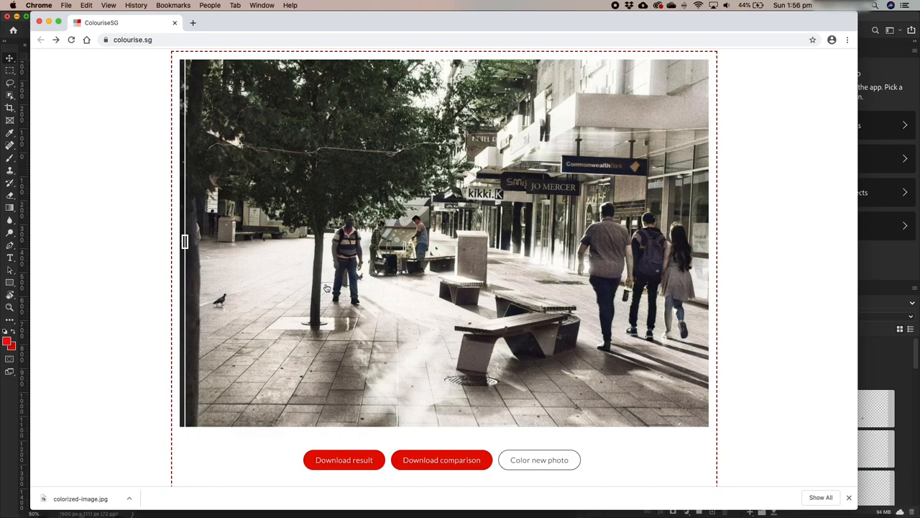
mouse_move(345, 230)
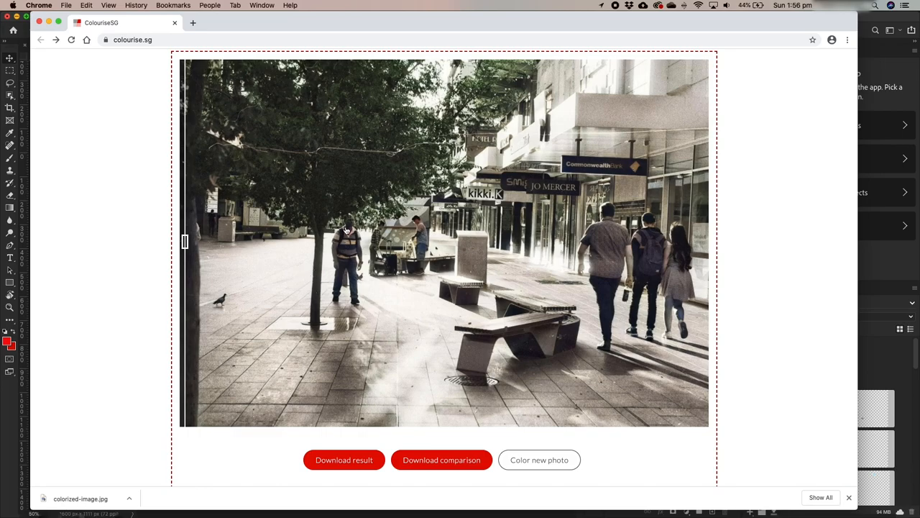
mouse_move(396, 231)
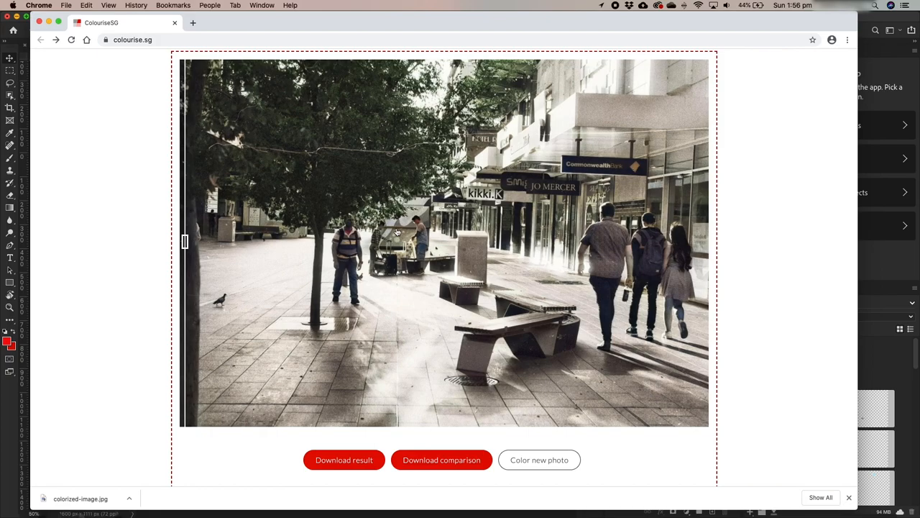
mouse_move(584, 284)
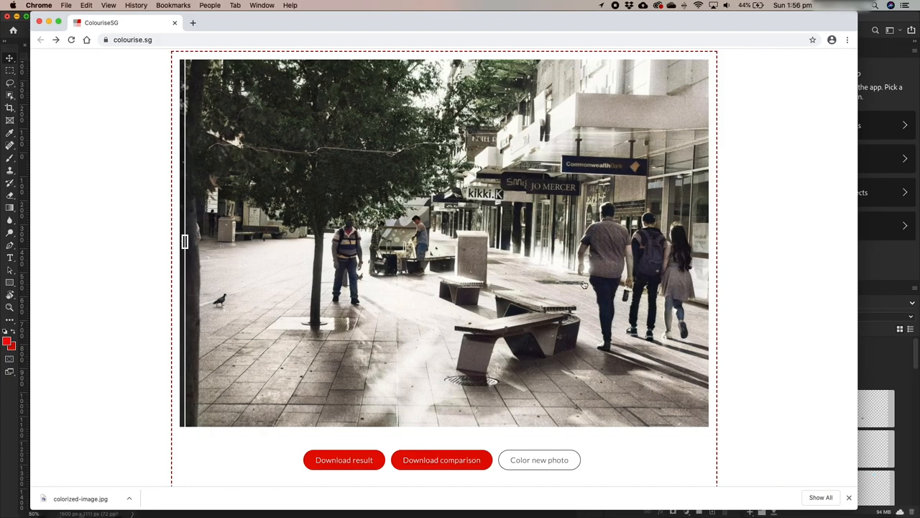
mouse_move(575, 293)
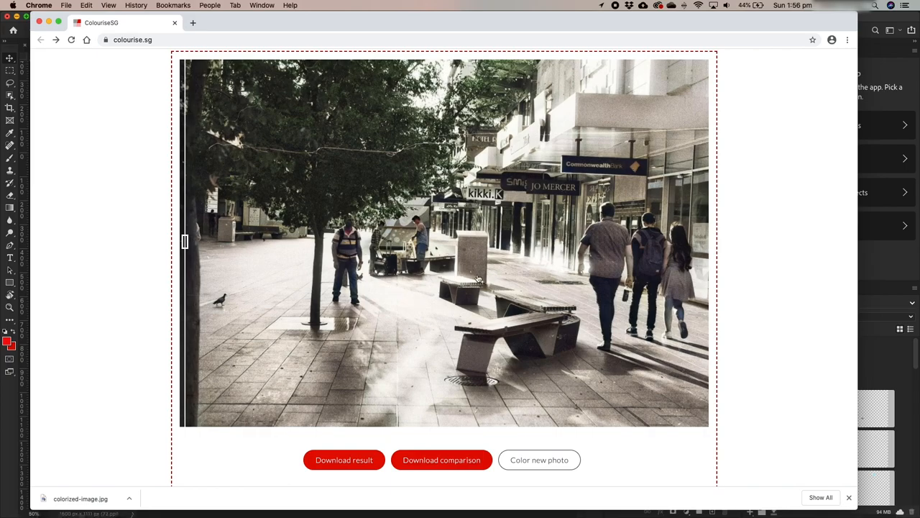
mouse_move(453, 315)
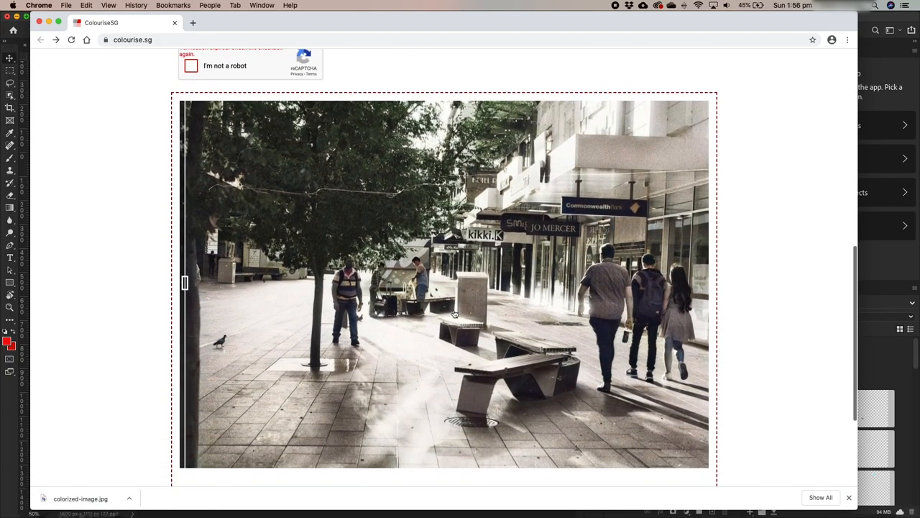
scroll("down", 3)
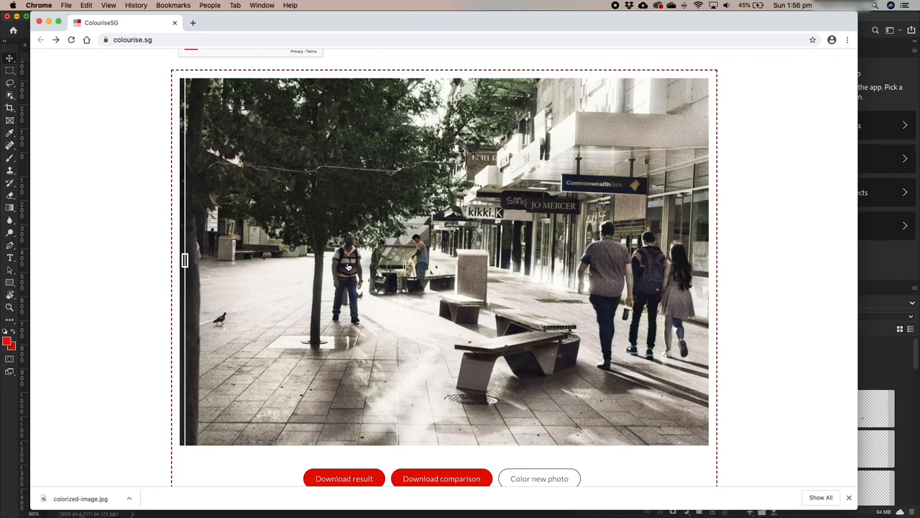
mouse_move(655, 278)
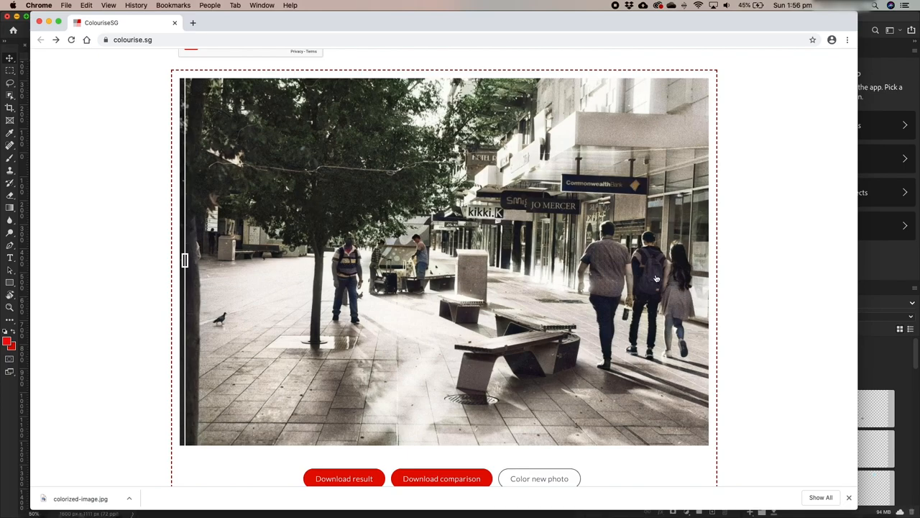
mouse_move(676, 343)
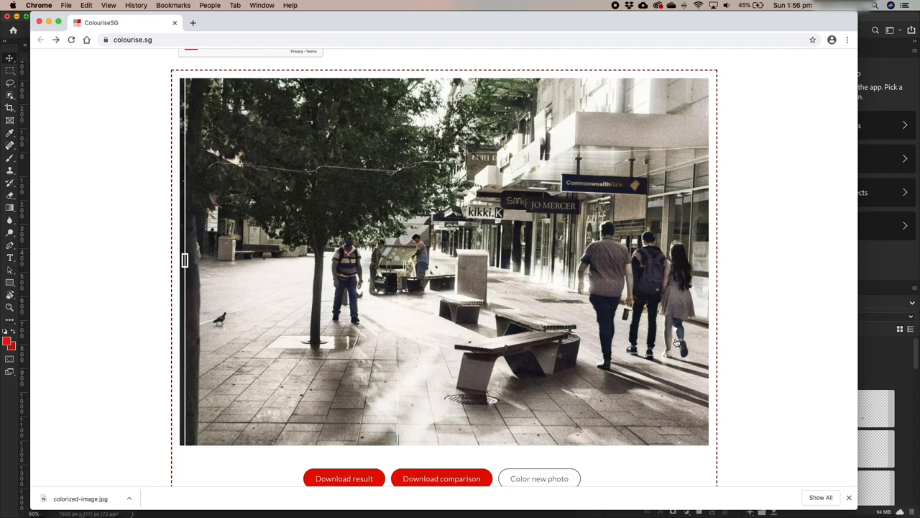
mouse_move(636, 190)
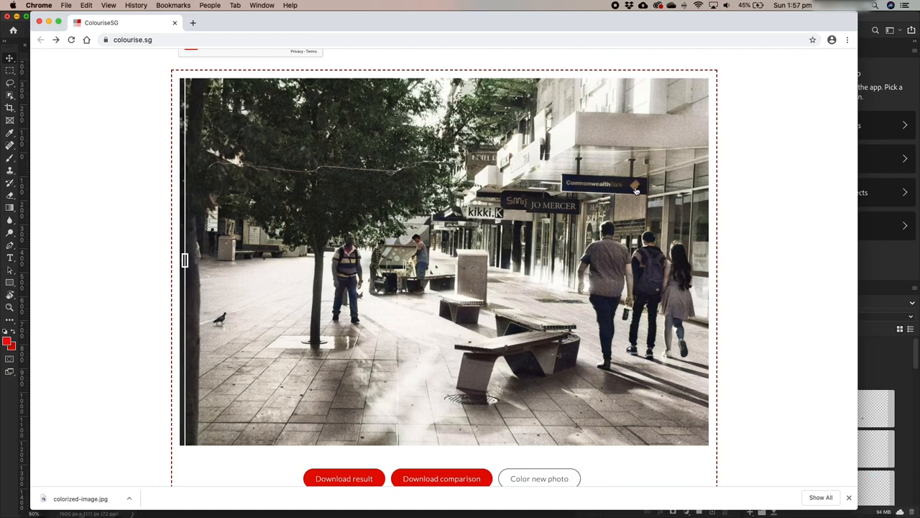
mouse_move(635, 192)
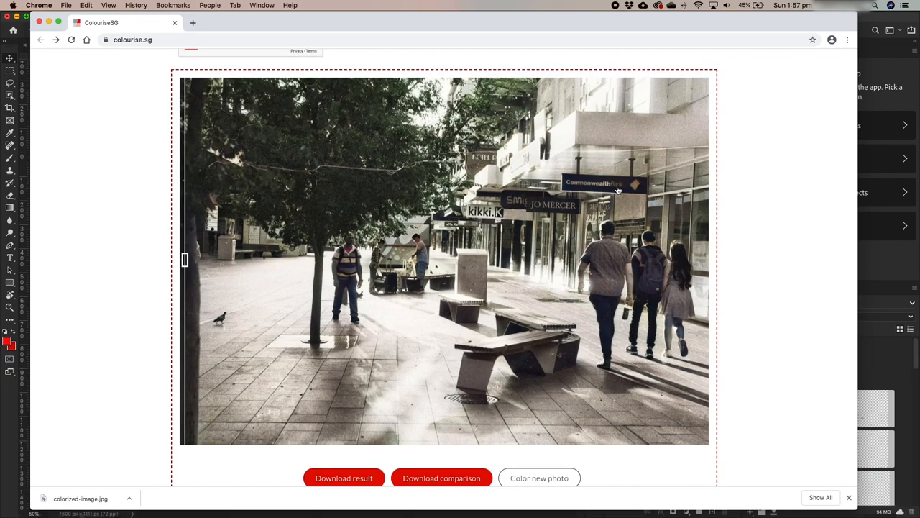
scroll("down", 3)
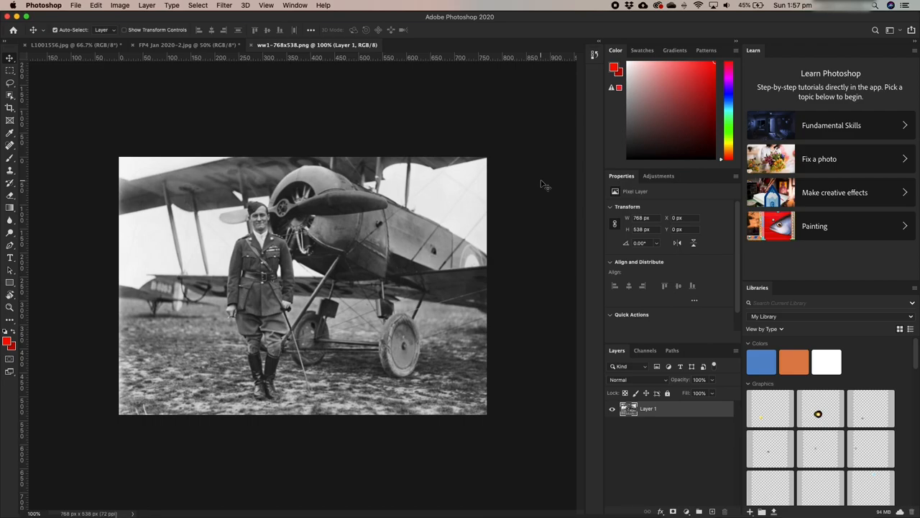
mouse_move(474, 263)
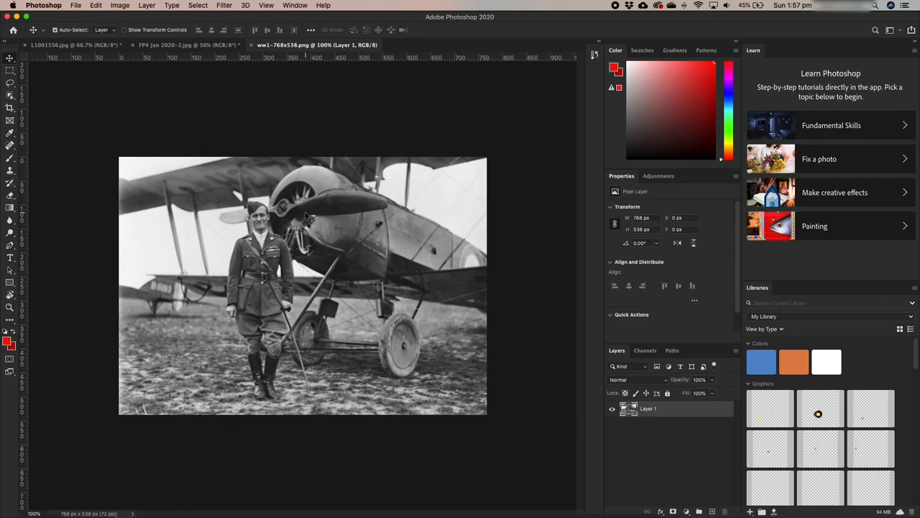
mouse_move(395, 386)
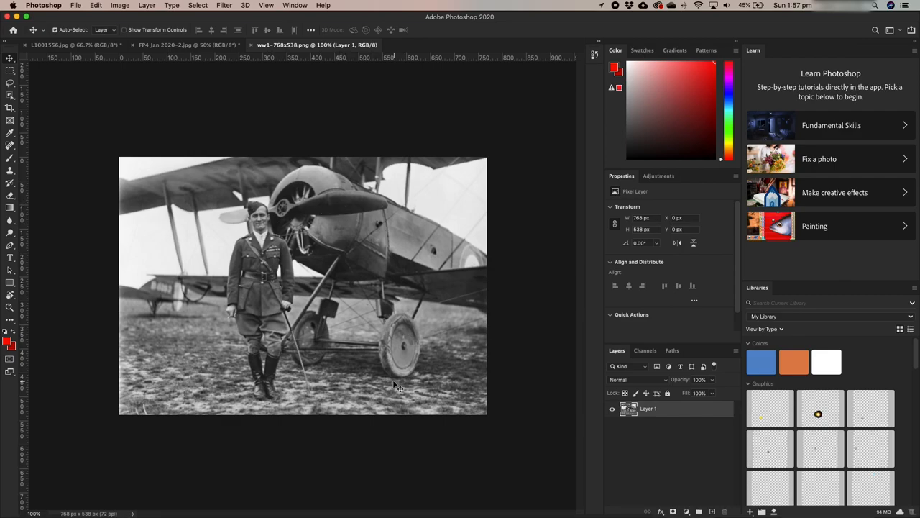
mouse_move(357, 408)
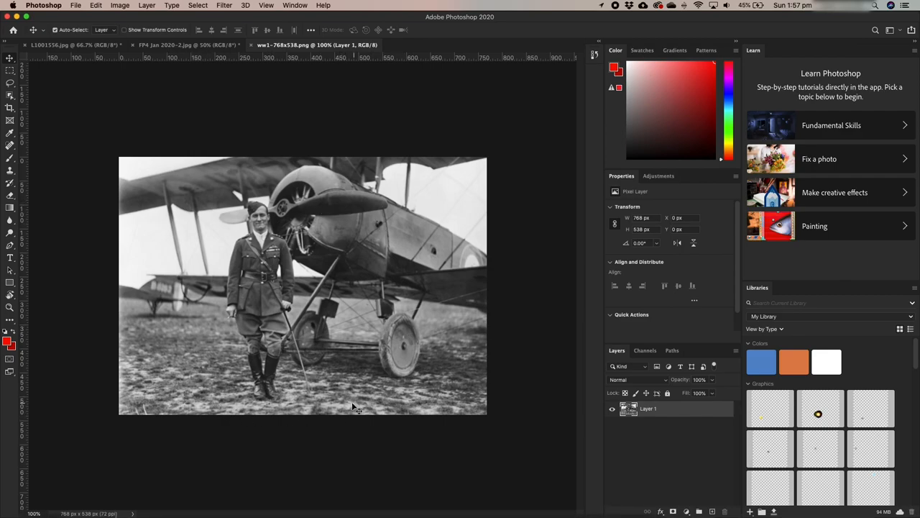
mouse_move(243, 284)
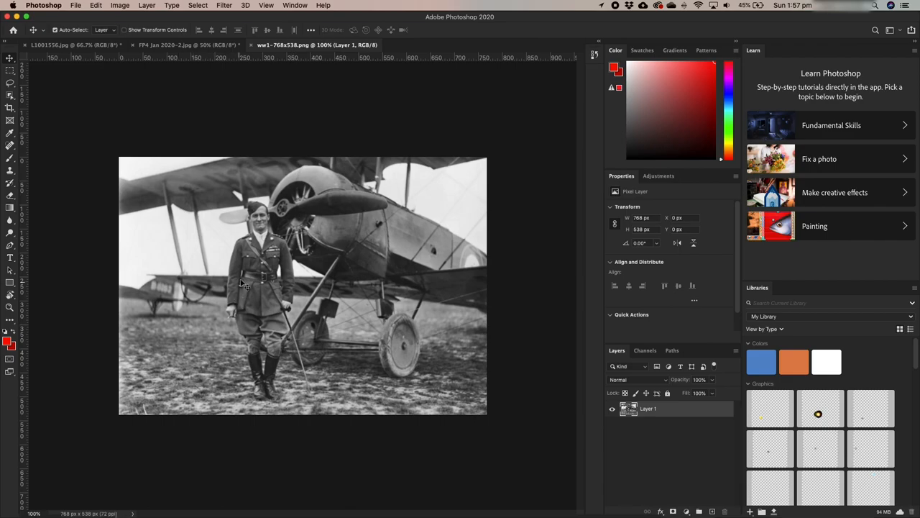
mouse_move(266, 300)
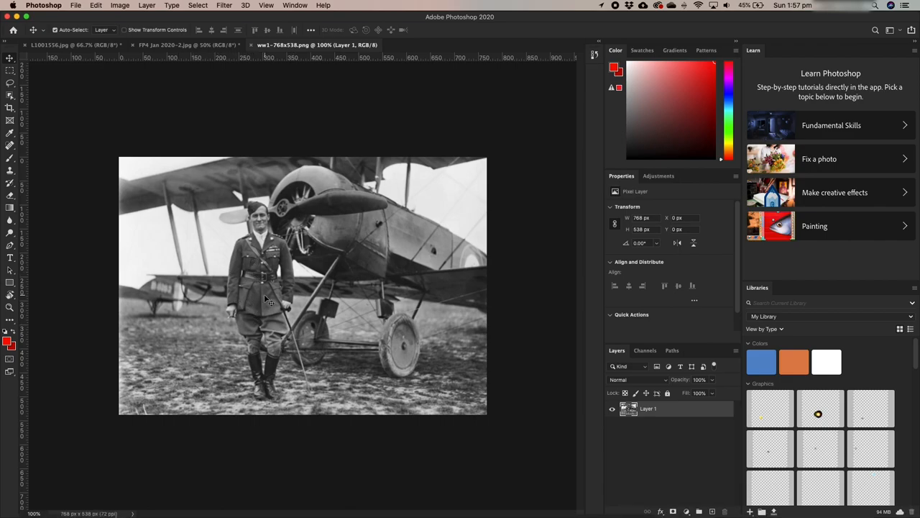
mouse_move(260, 225)
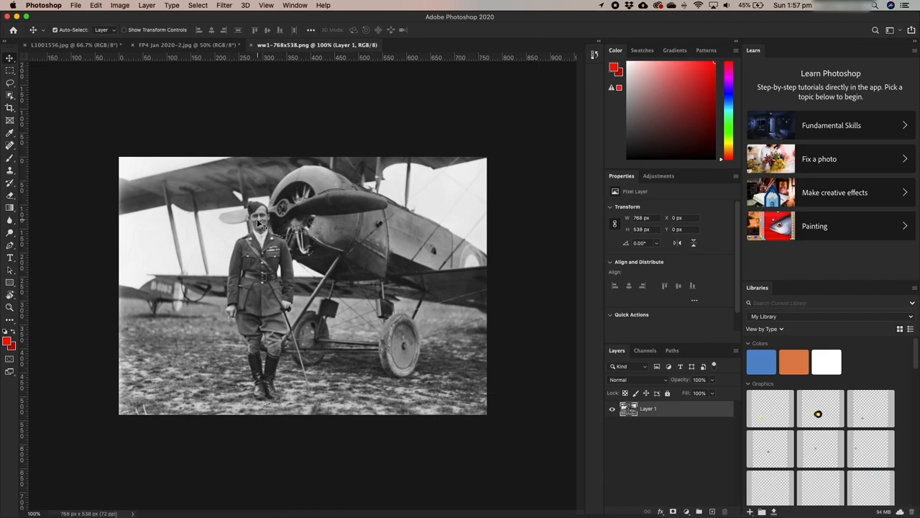
mouse_move(266, 232)
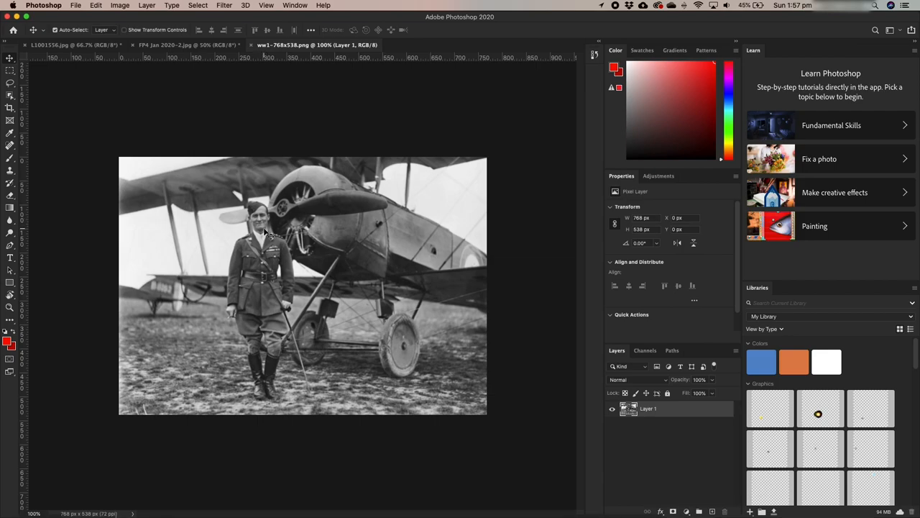
mouse_move(144, 247)
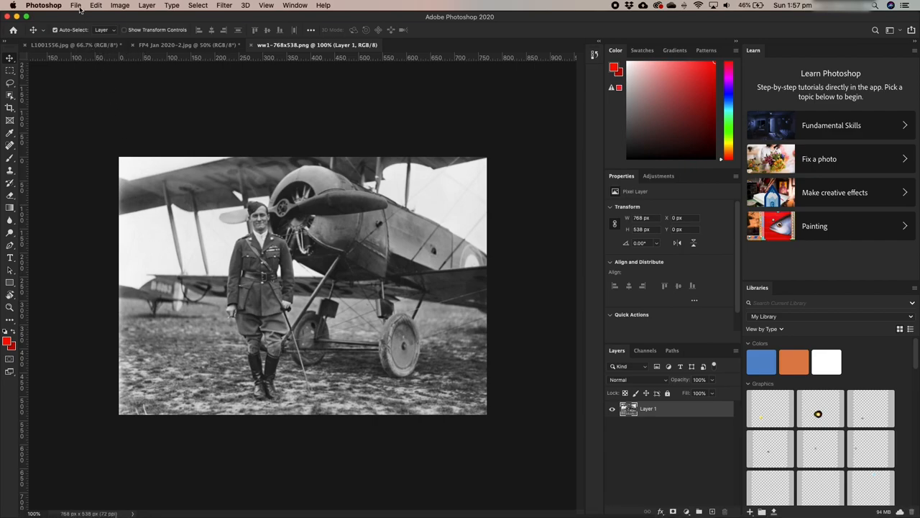
Step: Save the biplane photo for web as a Very High quality JPEG, ww1-768x538.jpg, in the bw photos folder
left_click(75, 5)
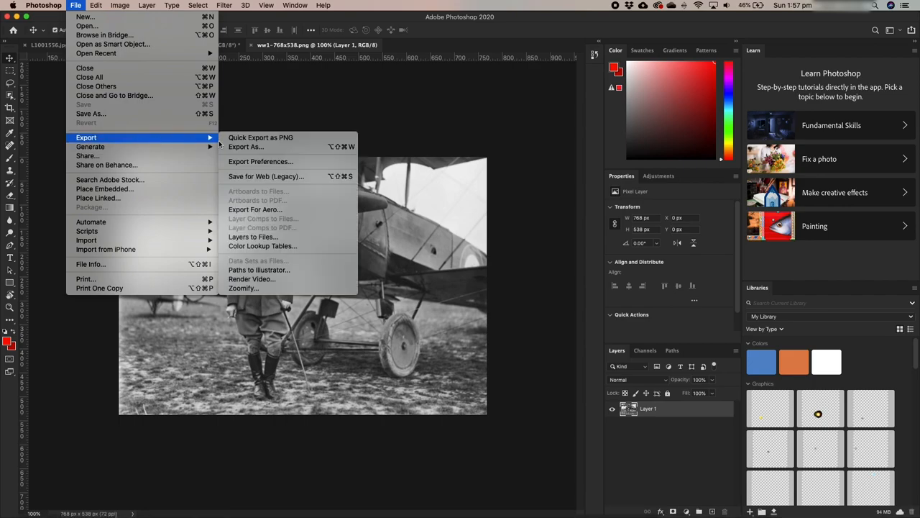
mouse_move(266, 176)
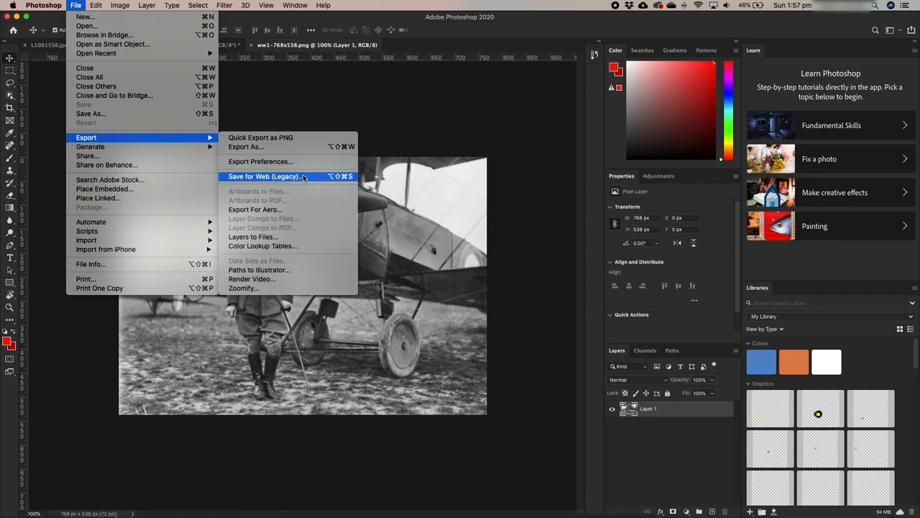
left_click(263, 176)
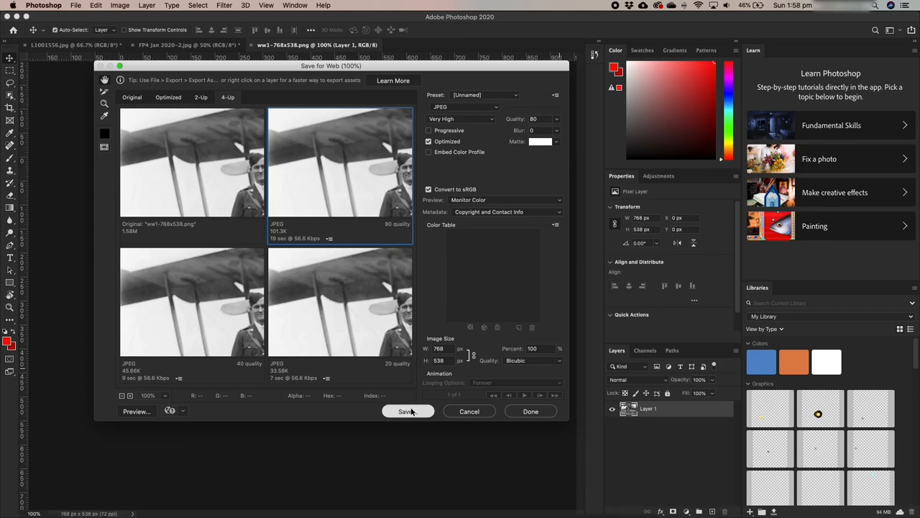
left_click(407, 411)
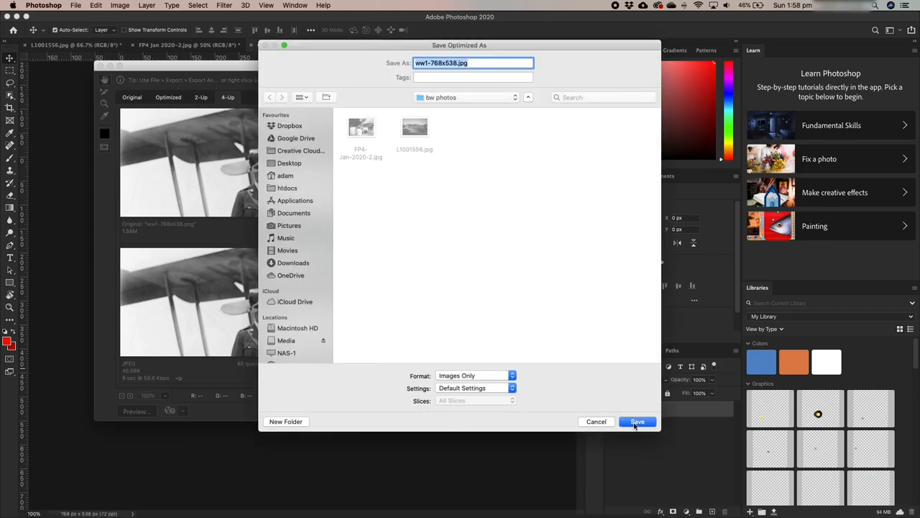
left_click(637, 422)
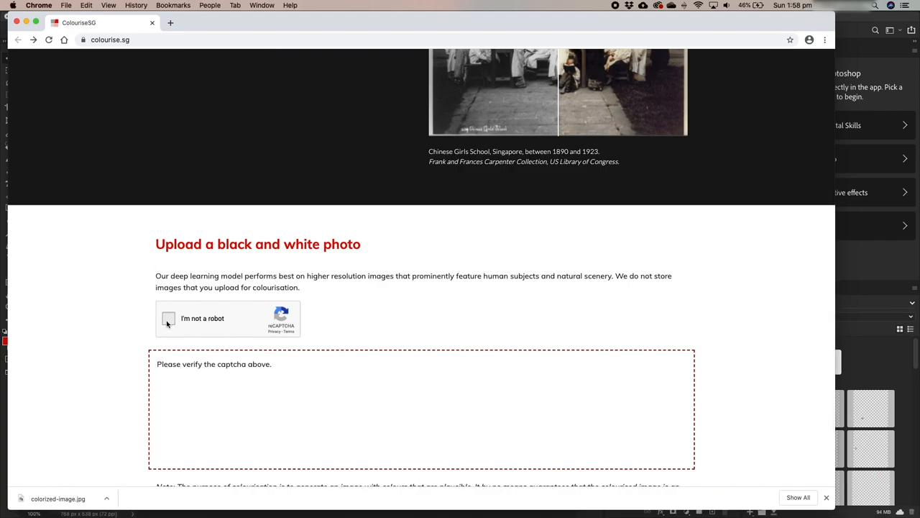
Step: Pass the reCAPTCHA by marking the two bus pictures and verifying
left_click(168, 319)
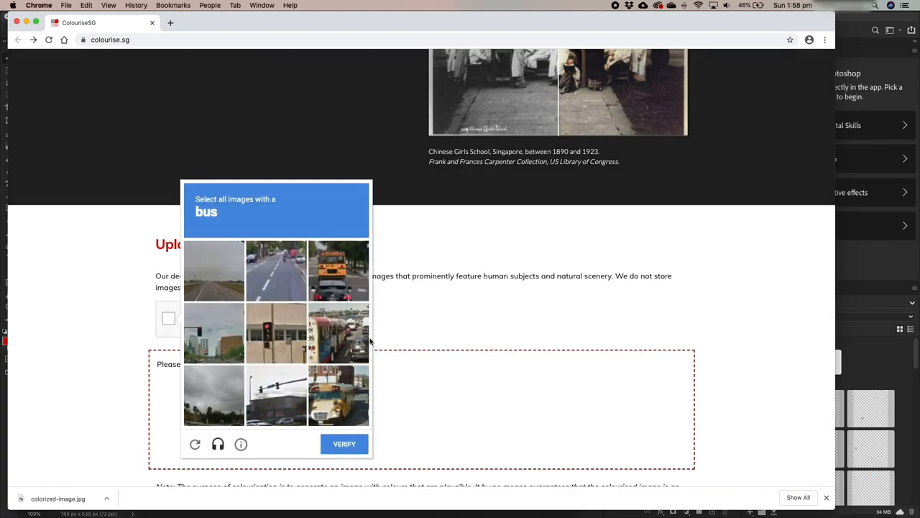
left_click(339, 270)
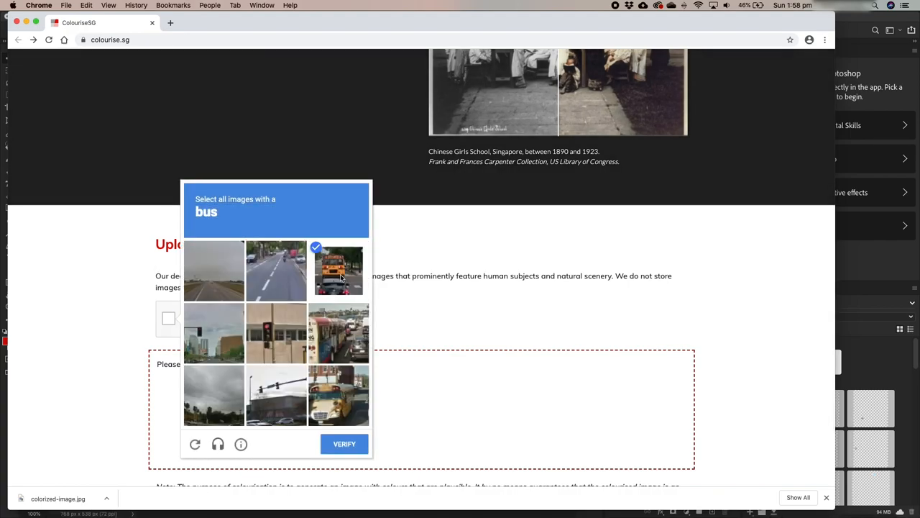
left_click(339, 394)
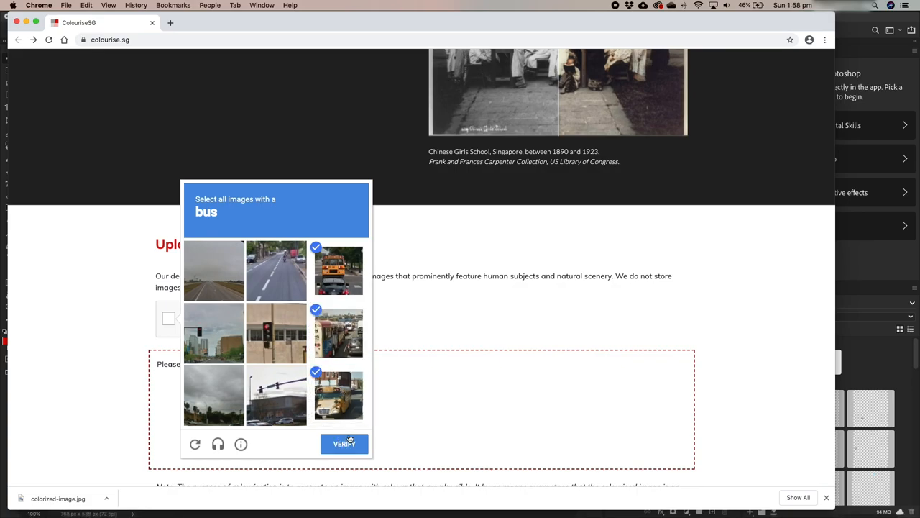
left_click(343, 444)
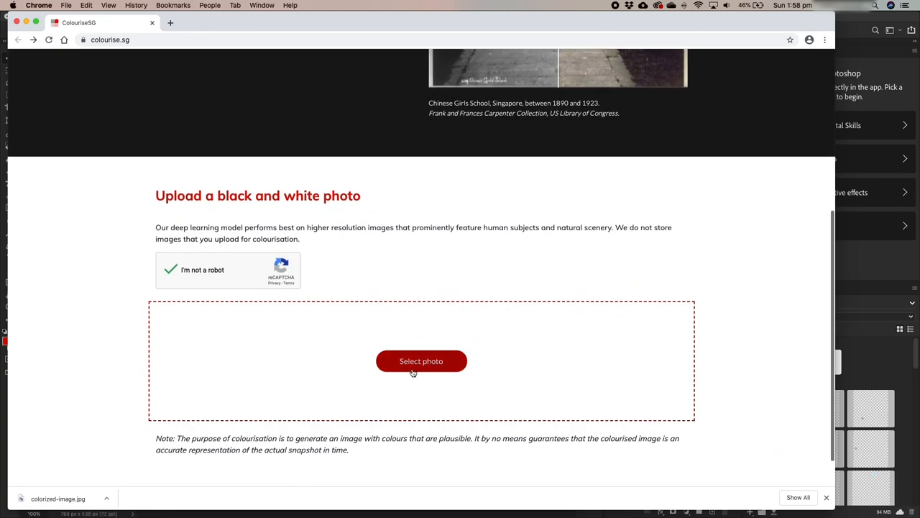
Step: Select the biplane photo for upload to ColouriseSG
left_click(420, 361)
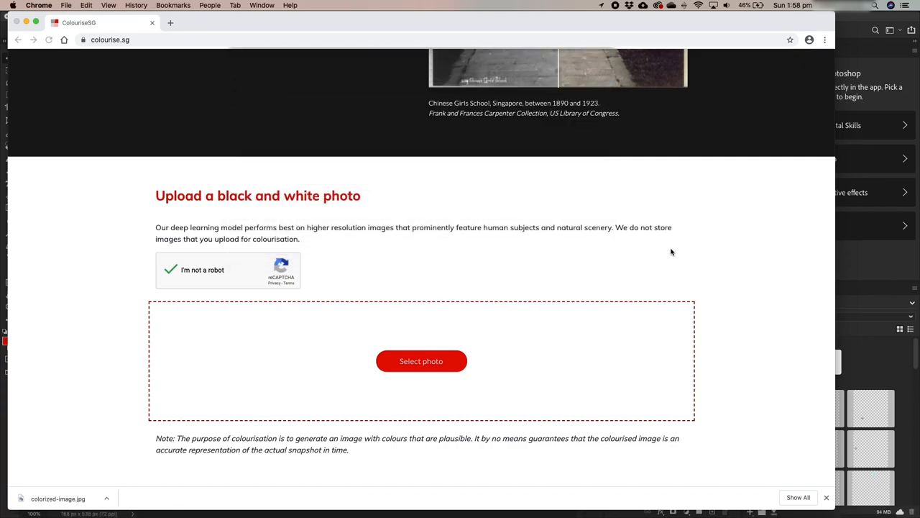
left_click(421, 361)
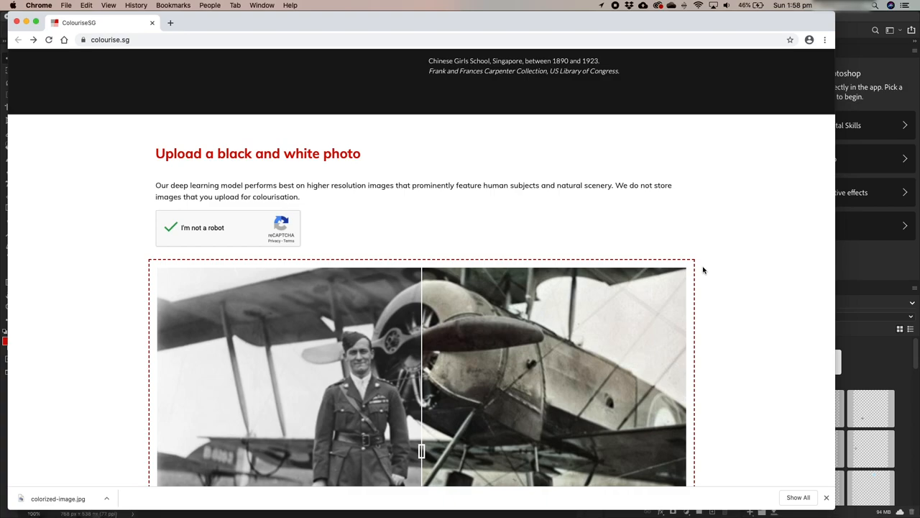
Step: Slide the comparison split fully left to show the officer and biplane photo entirely colourised
scroll("down", 3)
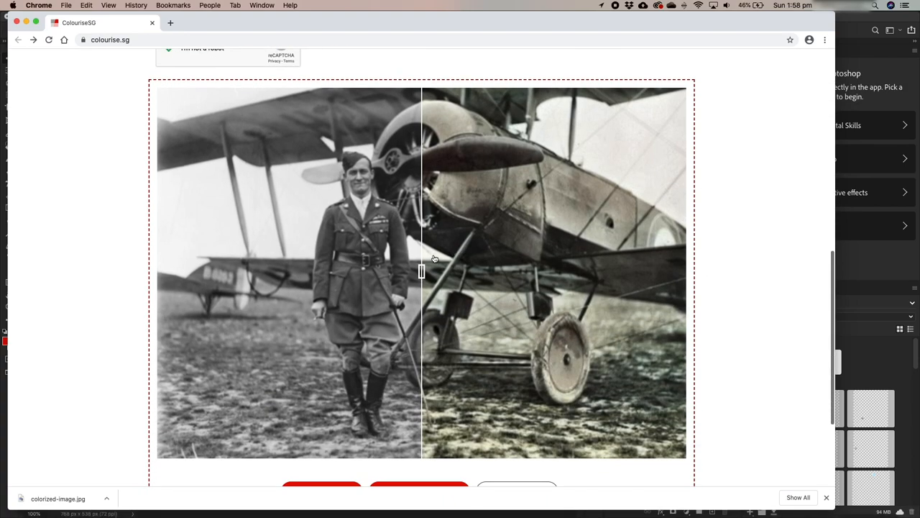
left_click_drag(422, 272, 162, 275)
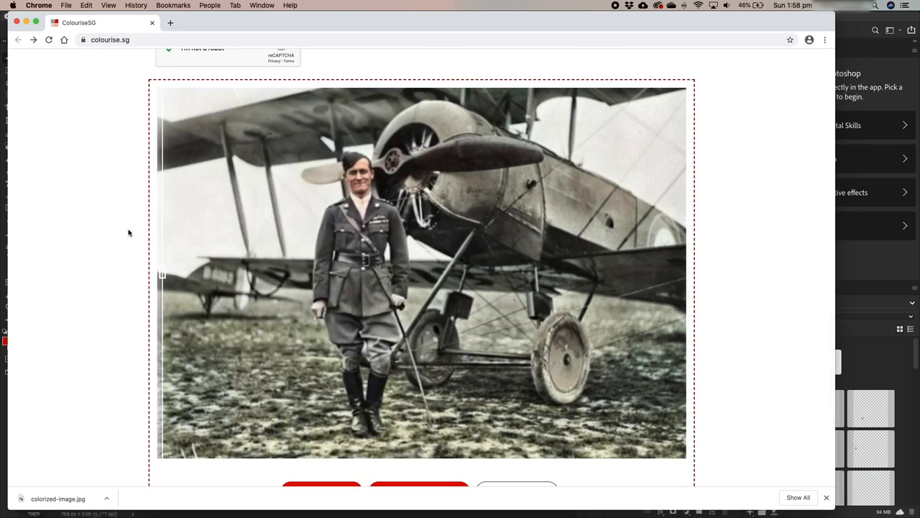
mouse_move(99, 212)
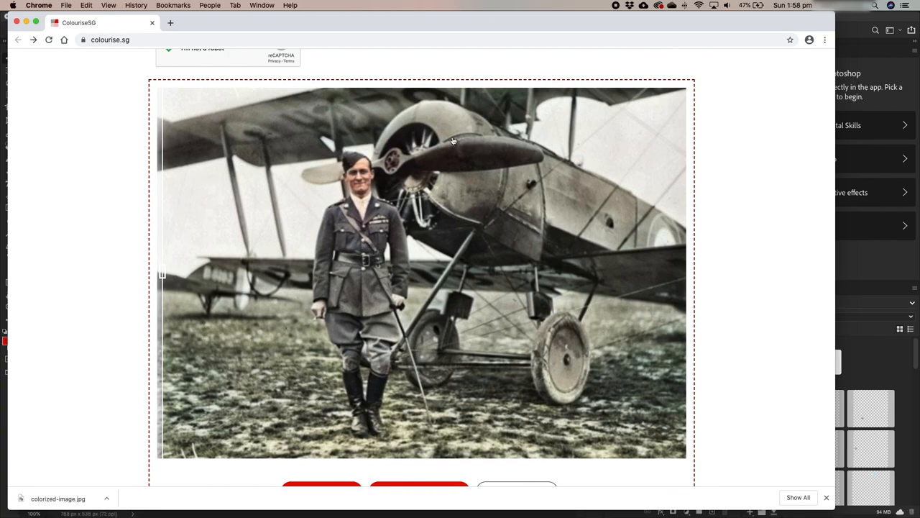
mouse_move(620, 208)
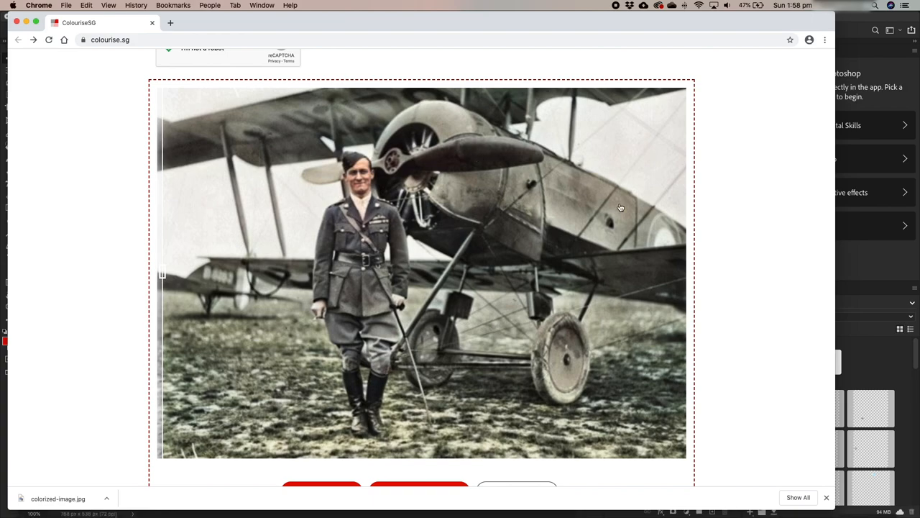
mouse_move(618, 213)
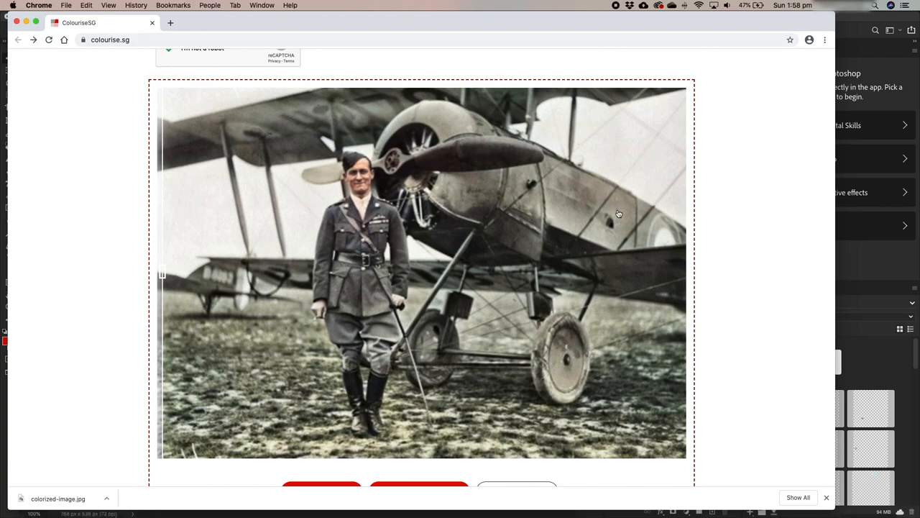
mouse_move(295, 372)
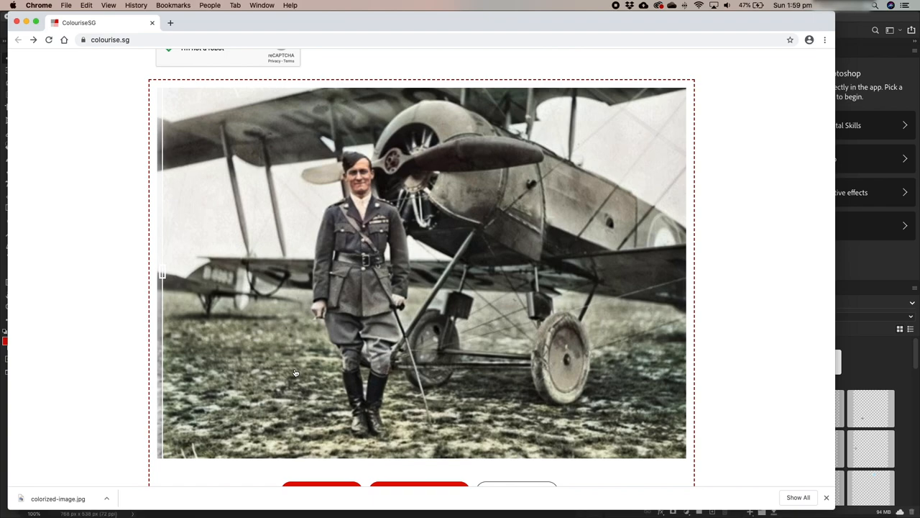
mouse_move(292, 439)
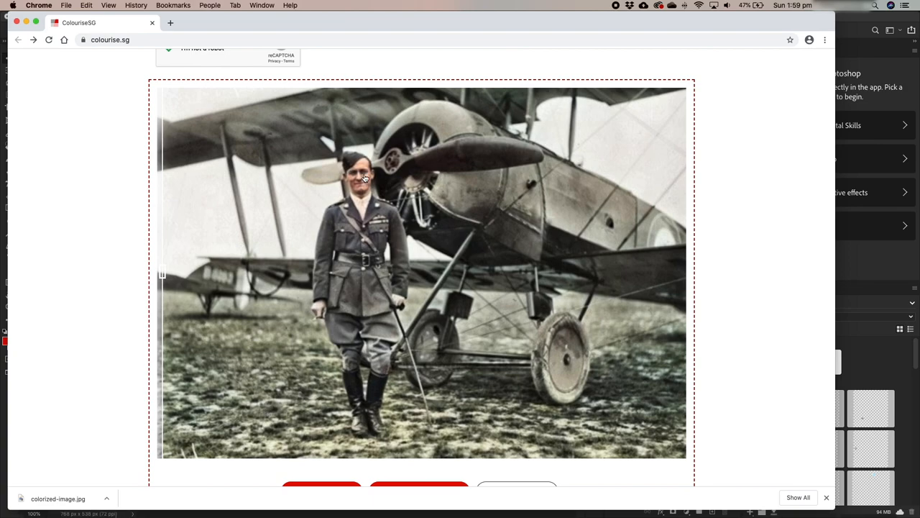
mouse_move(355, 191)
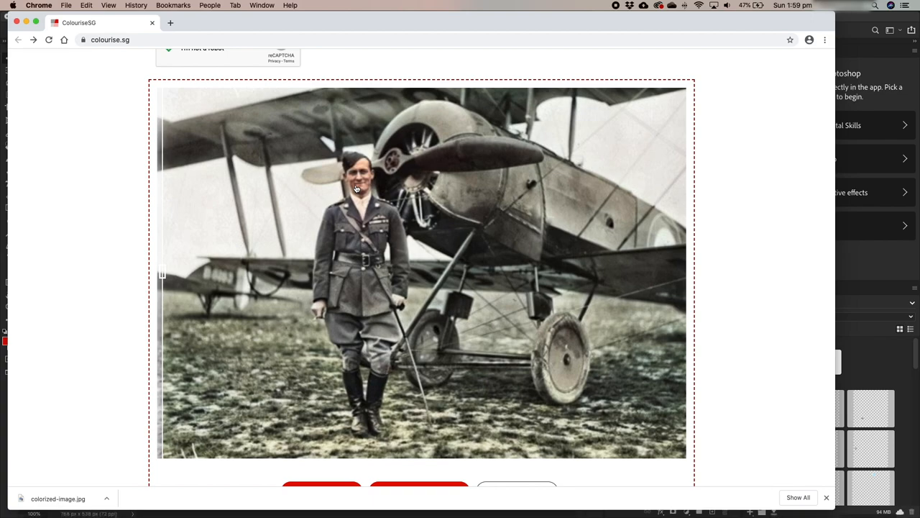
scroll("down", 3)
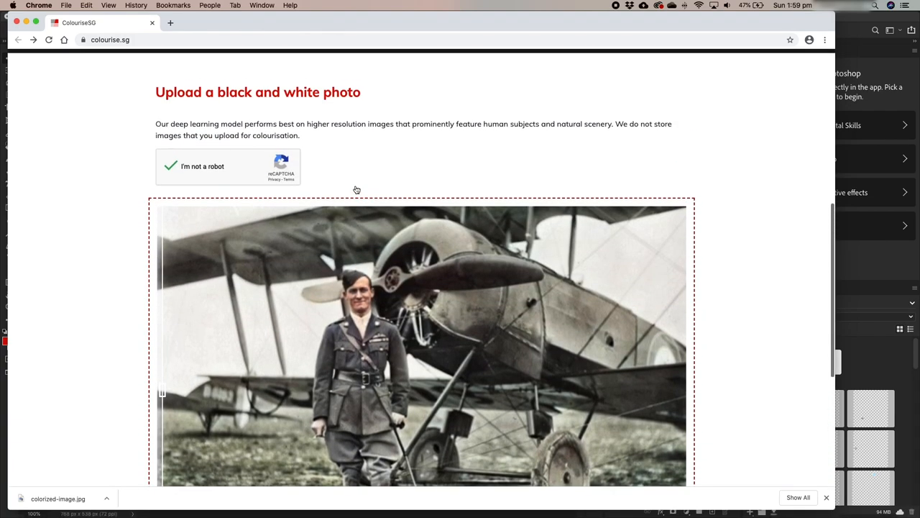
scroll("down", 3)
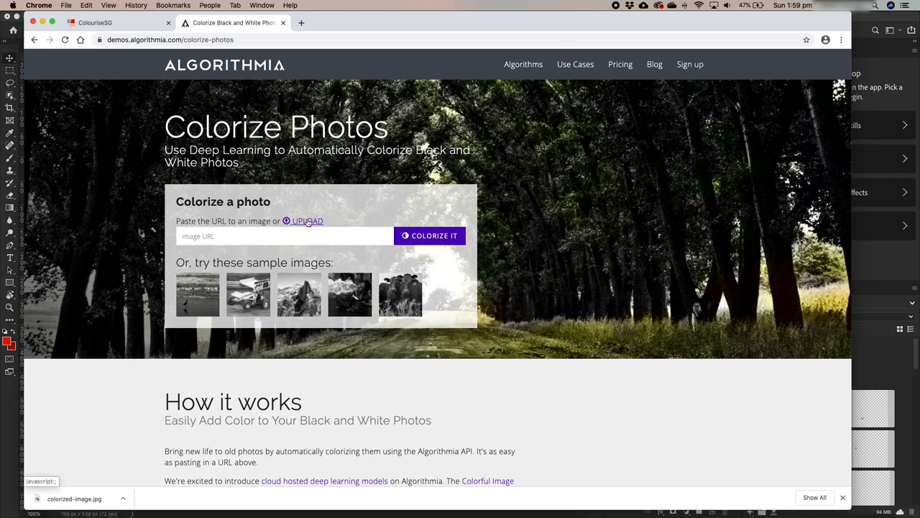
Step: Upload ww1-768x538.jpg to Algorithmia Colorize Photos for colourising
left_click(305, 221)
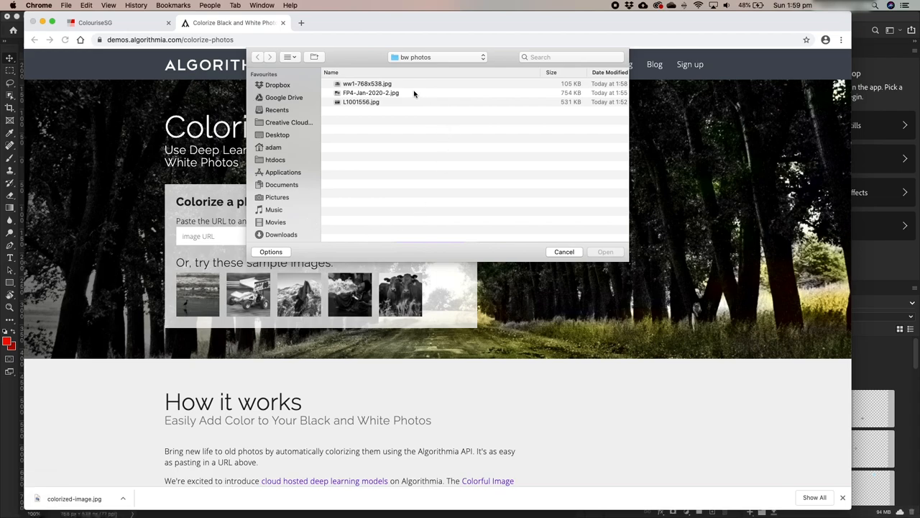
left_click(367, 84)
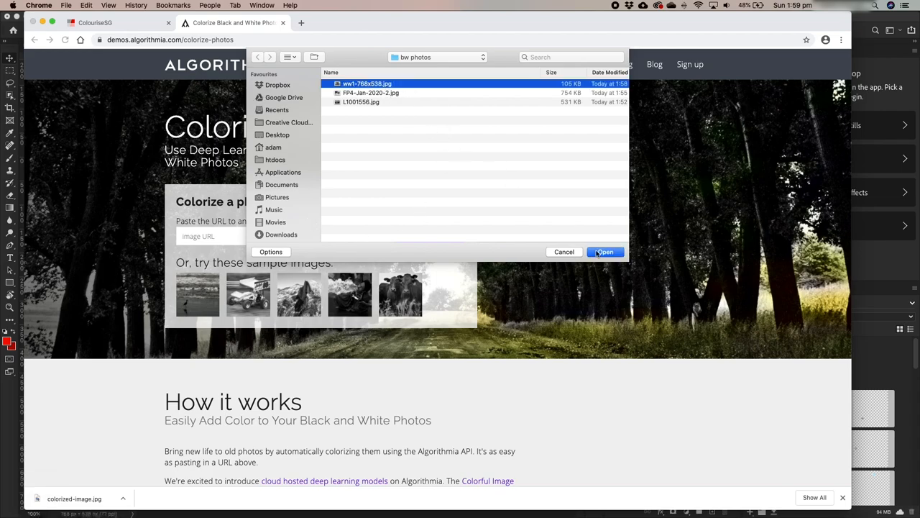
left_click(604, 251)
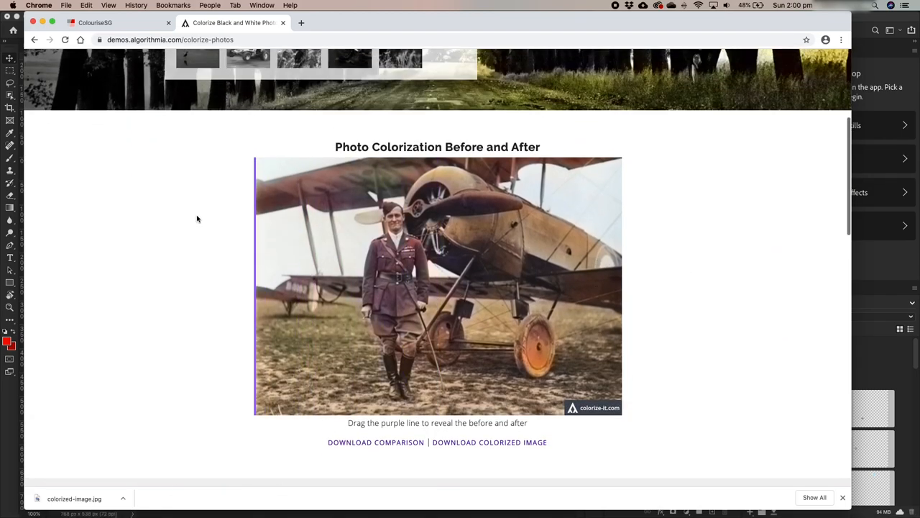
Step: Flip between the ColouriseSG and Algorithmia biplane results to compare the two colourisations
scroll("down", 3)
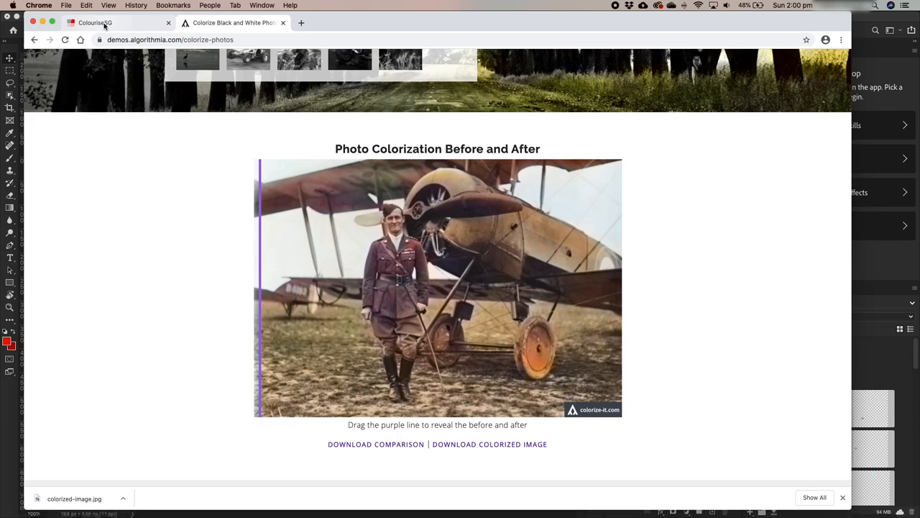
left_click(95, 22)
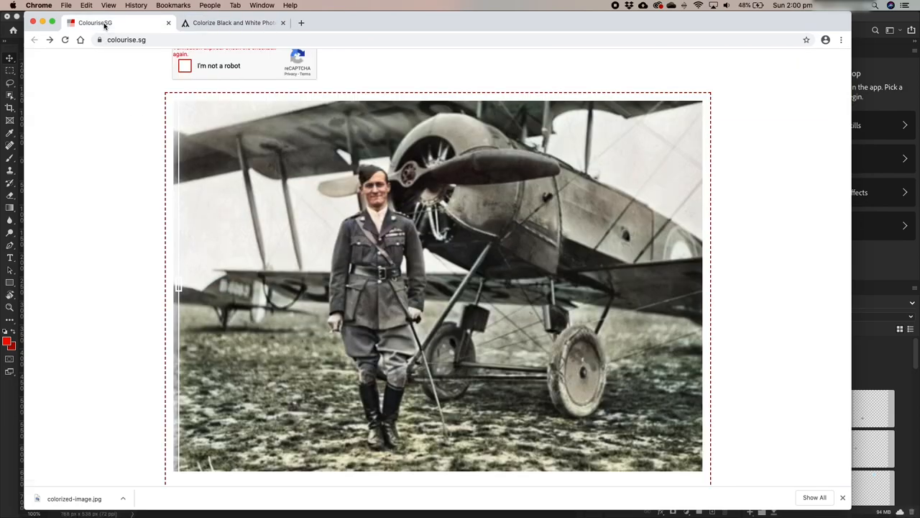
left_click(230, 22)
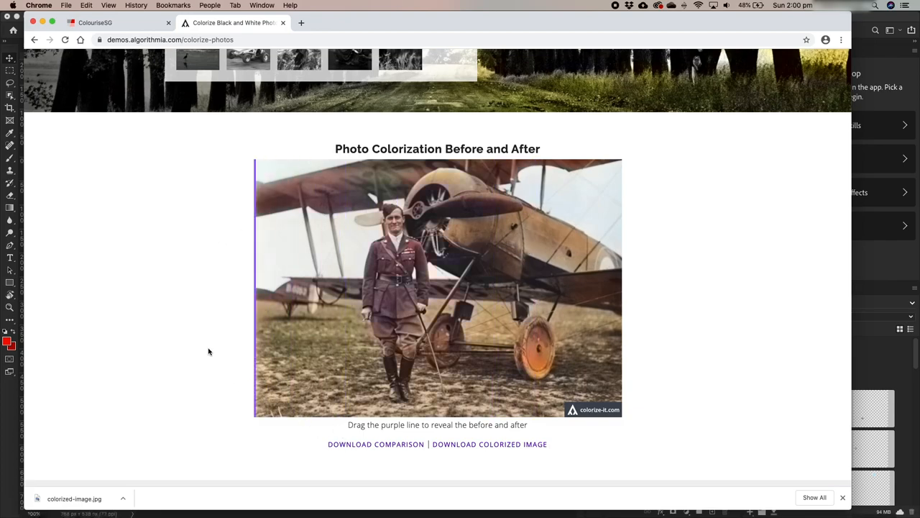
scroll("down", 3)
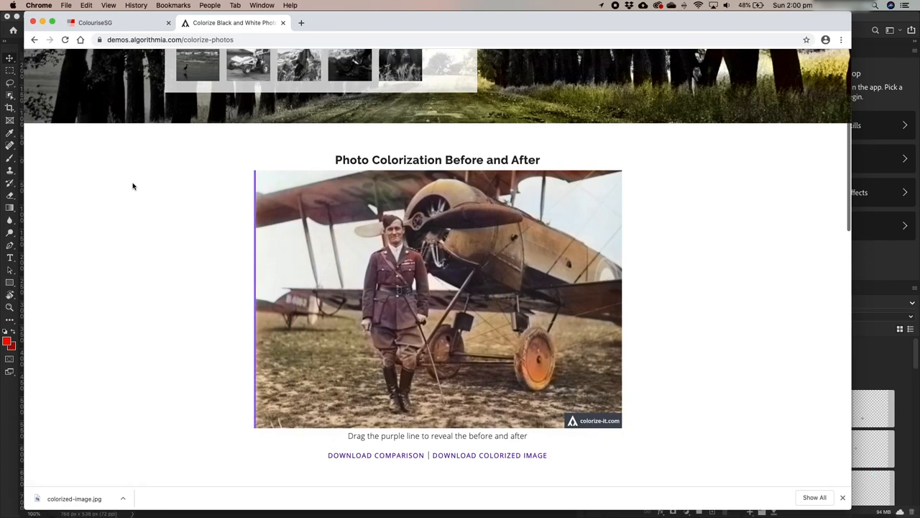
Step: Compare the two results once more and return to Algorithmia's upload form
left_click(93, 22)
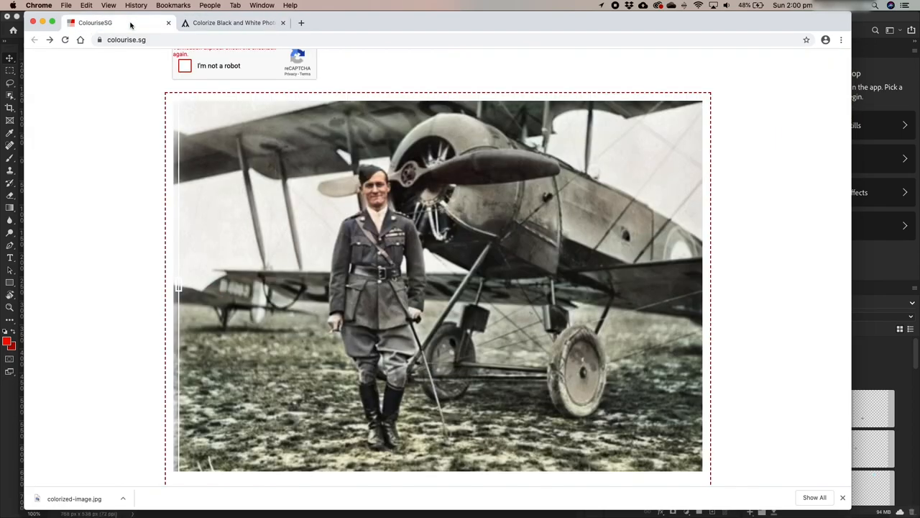
left_click(230, 22)
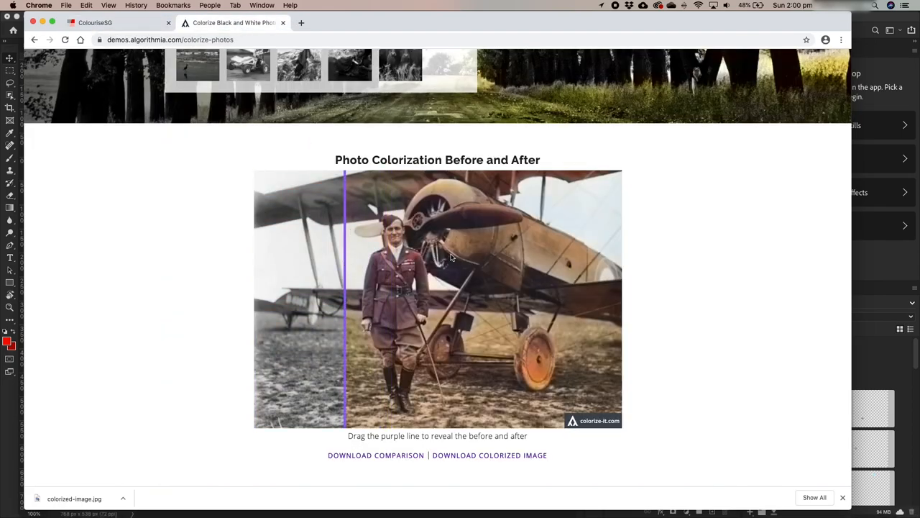
scroll("up", 3)
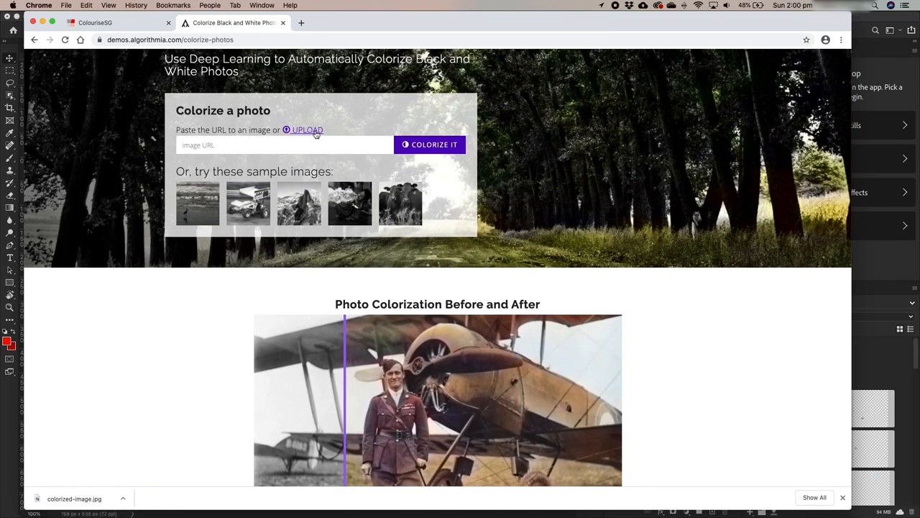
Step: Upload L1001556.jpg to Algorithmia and bring its before-and-after result into view
left_click(307, 130)
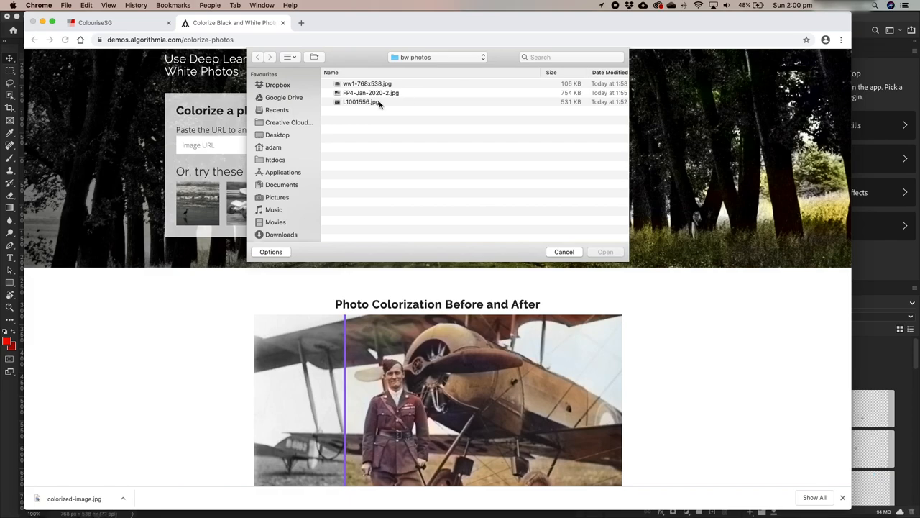
left_click(564, 252)
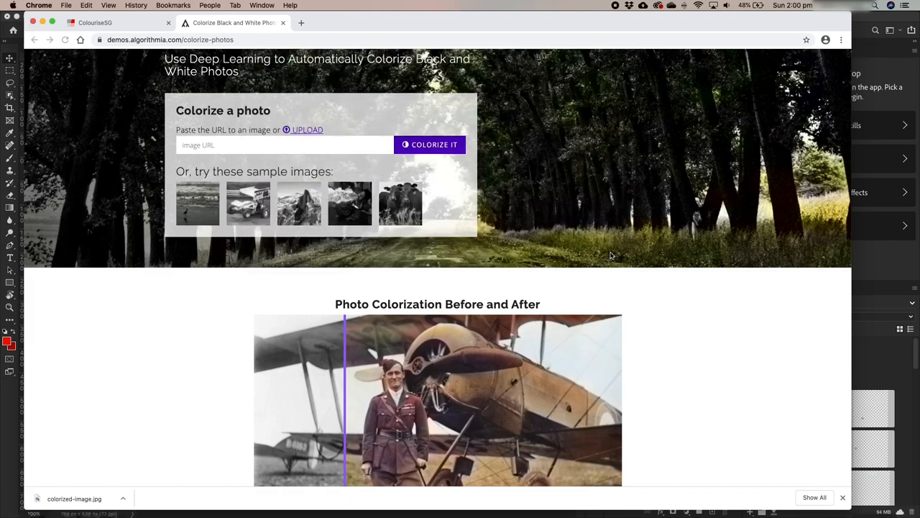
left_click(429, 144)
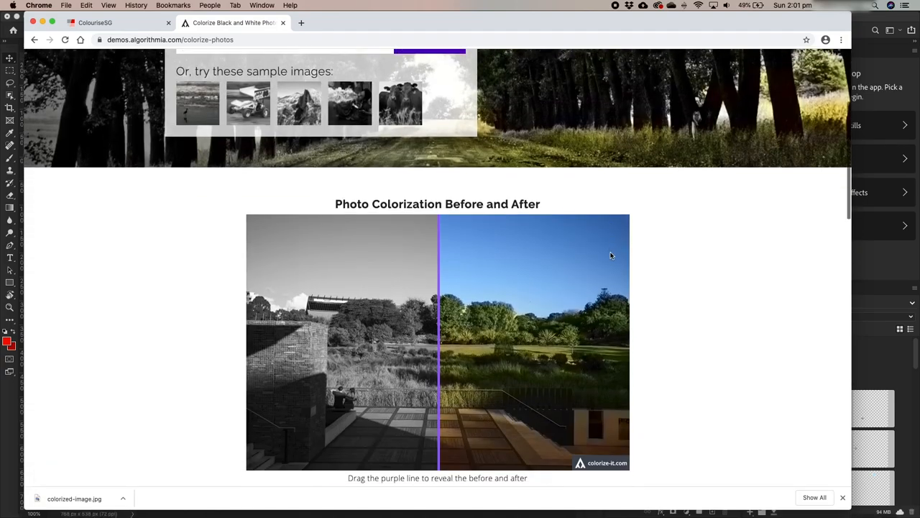
scroll("down", 3)
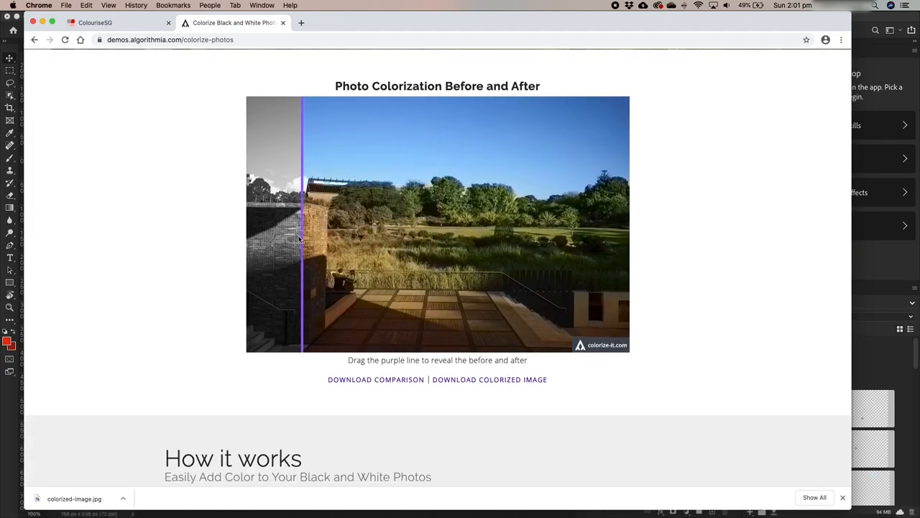
Step: Slide the purple split left so the garden terrace landscape shows entirely in colour
left_click_drag(301, 237, 246, 237)
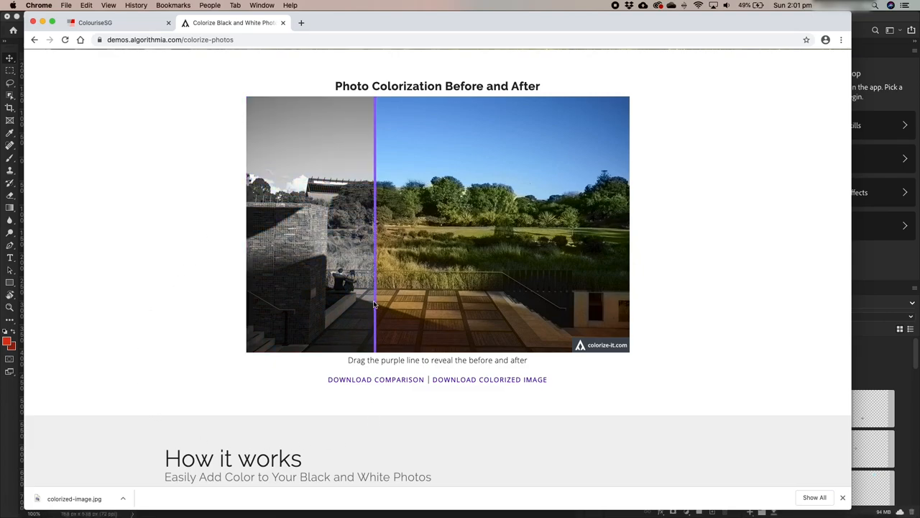
left_click_drag(374, 301, 314, 302)
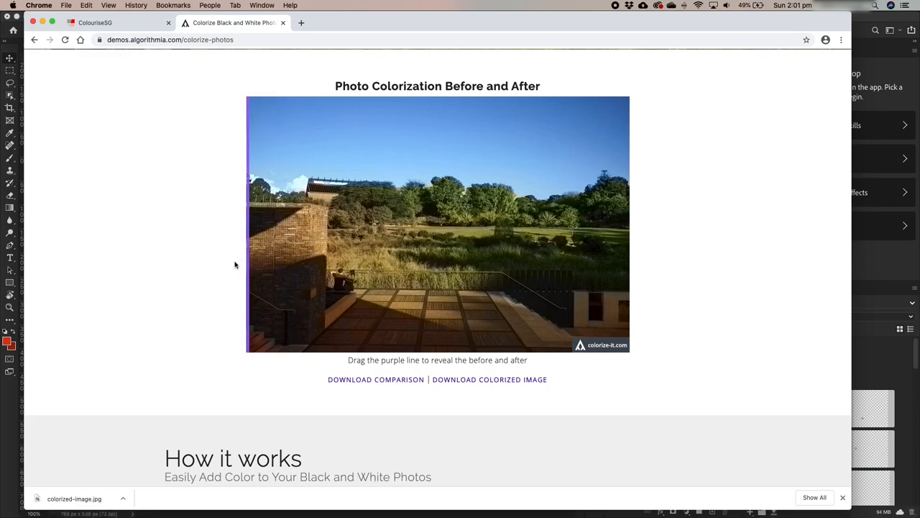
mouse_move(286, 390)
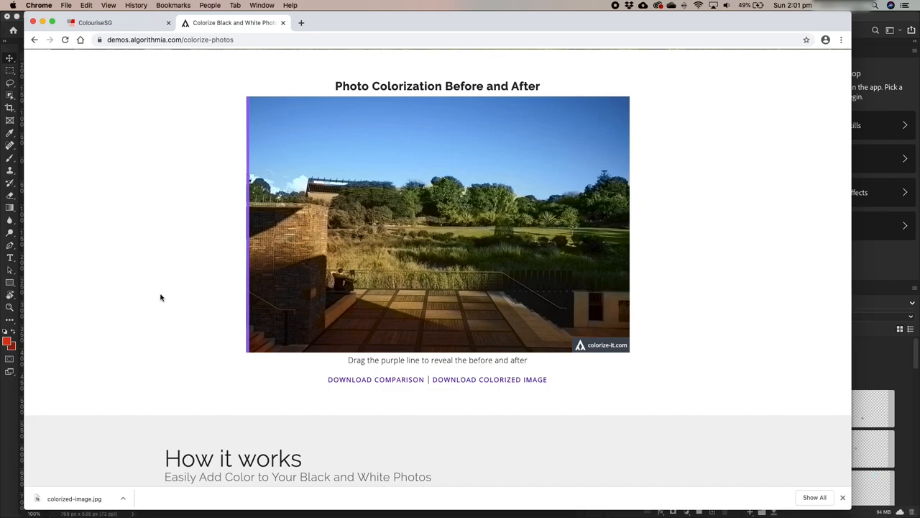
scroll("up", 3)
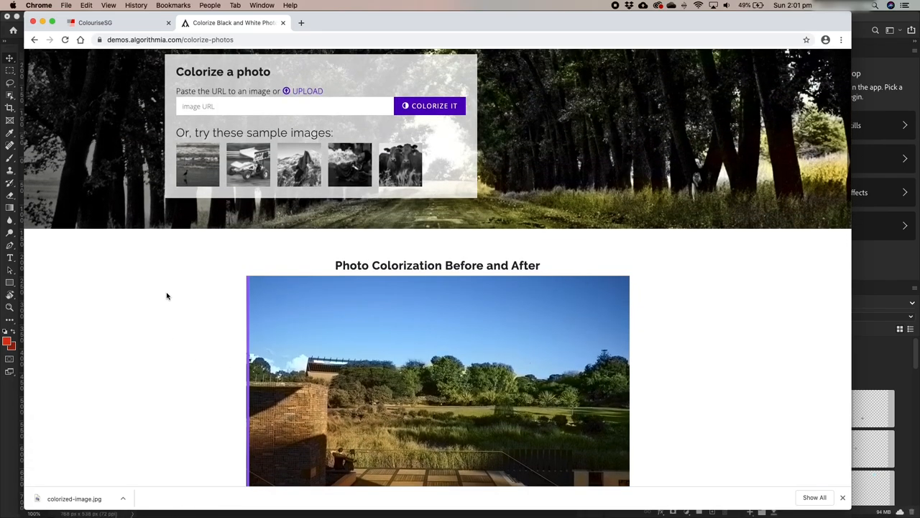
scroll("down", 3)
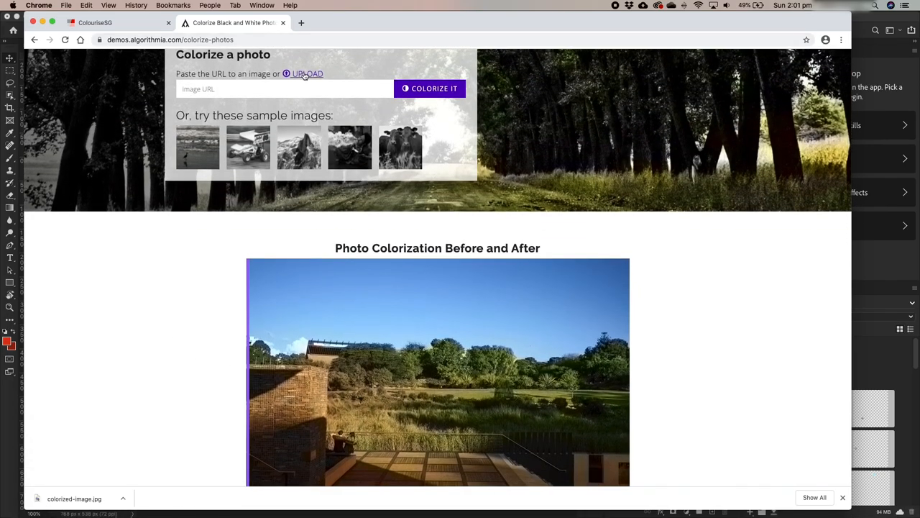
Step: Upload FP4-Jan-2020-2.jpg to Algorithmia and slide its result fully to colour
left_click(307, 74)
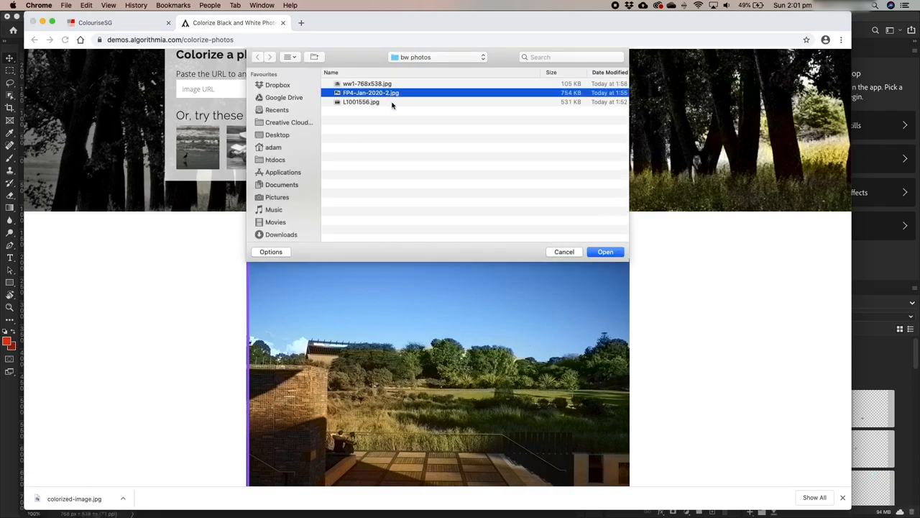
left_click(605, 252)
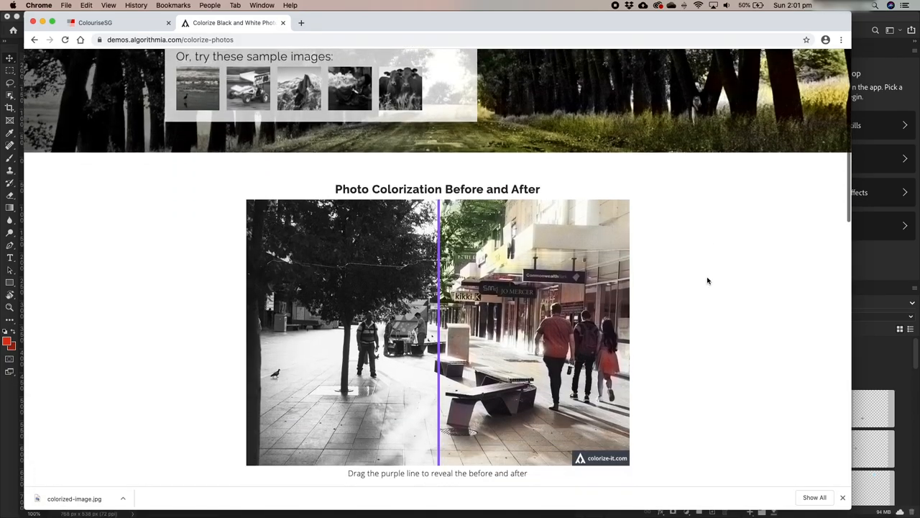
scroll("down", 3)
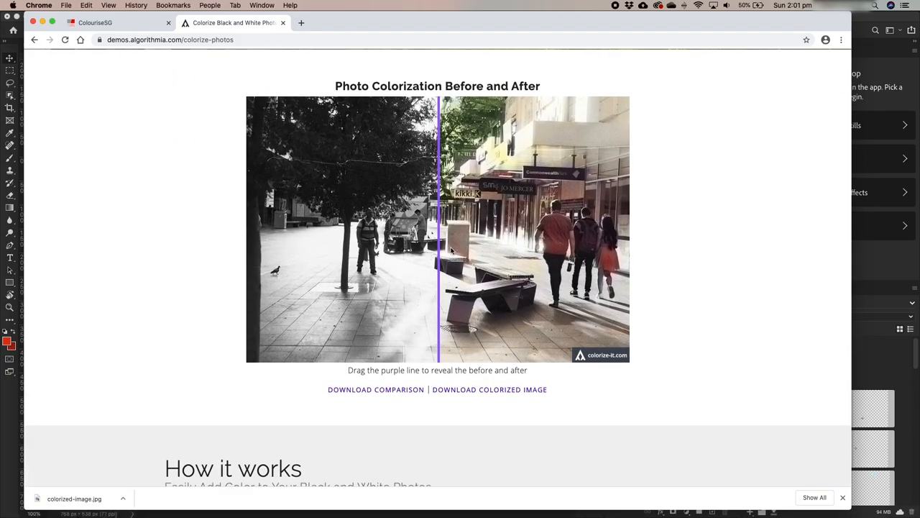
left_click_drag(438, 250, 248, 264)
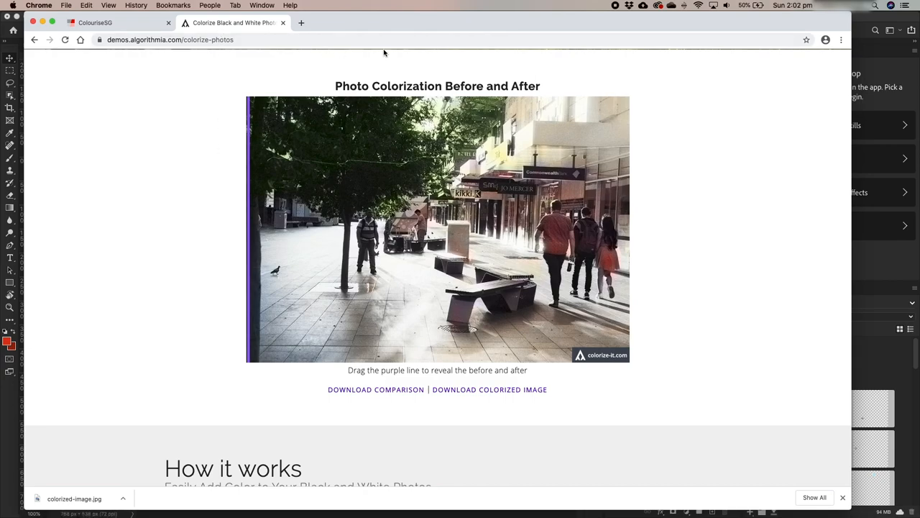
mouse_move(722, 164)
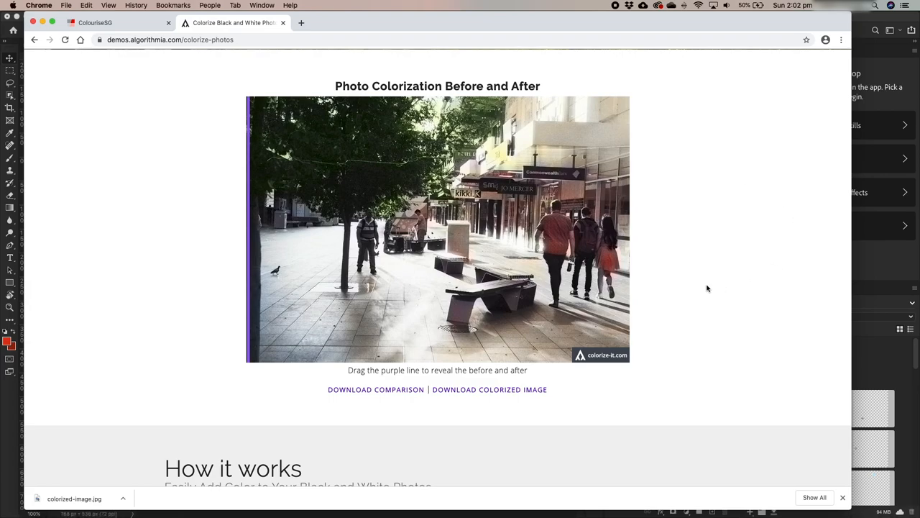
mouse_move(658, 245)
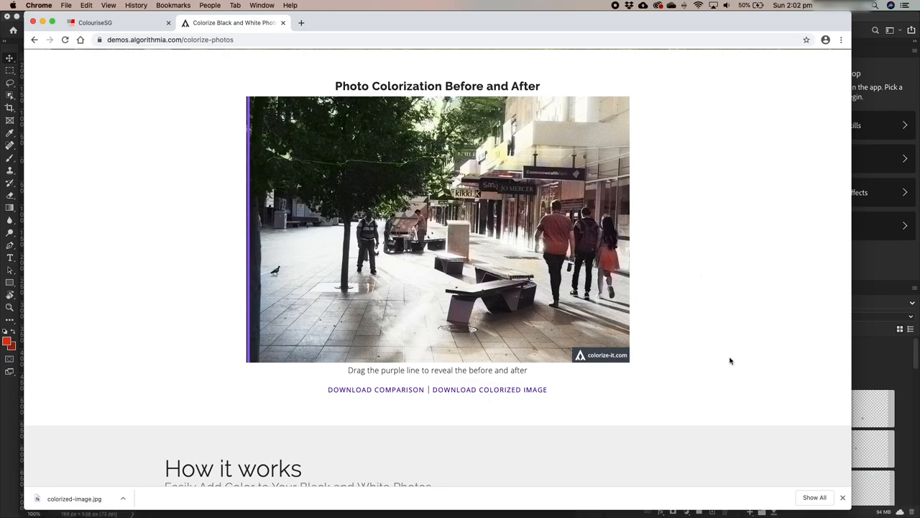
mouse_move(154, 404)
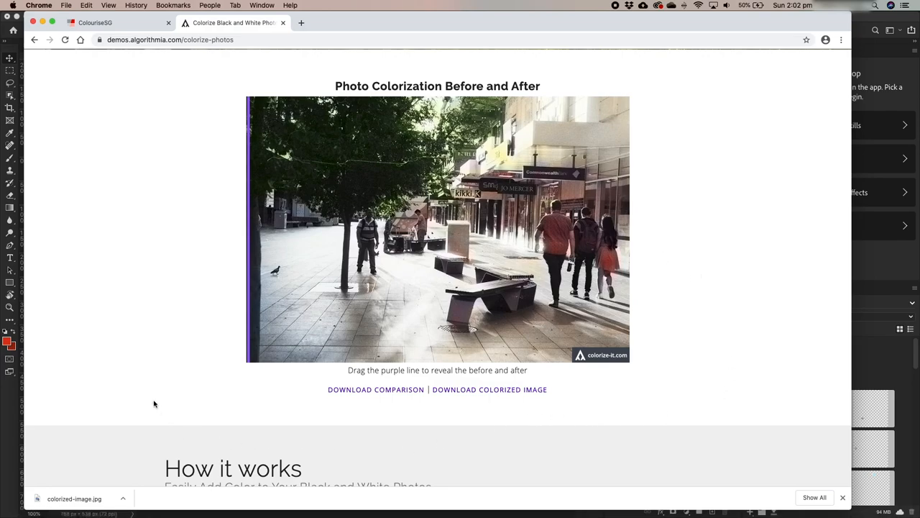